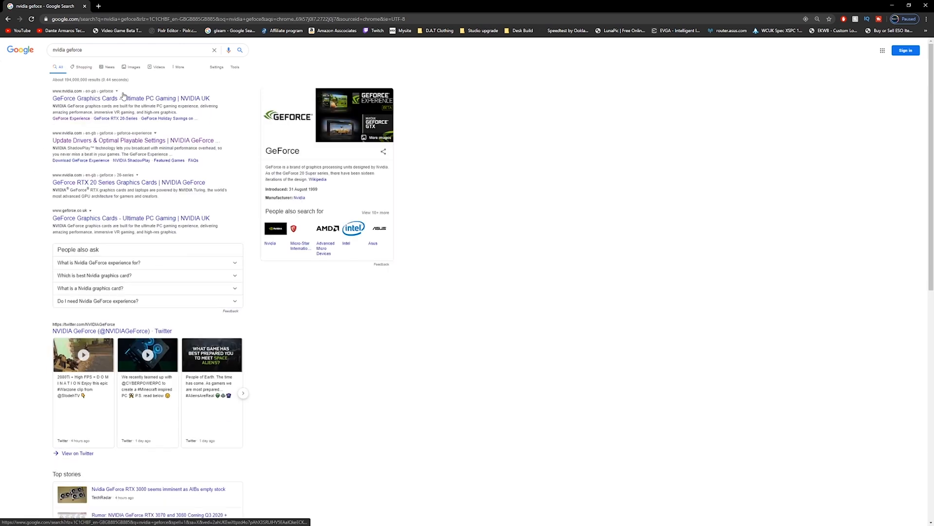
- Download the GeForce Experience installer from the nvidia.com page and keep the file
left_click(136, 140)
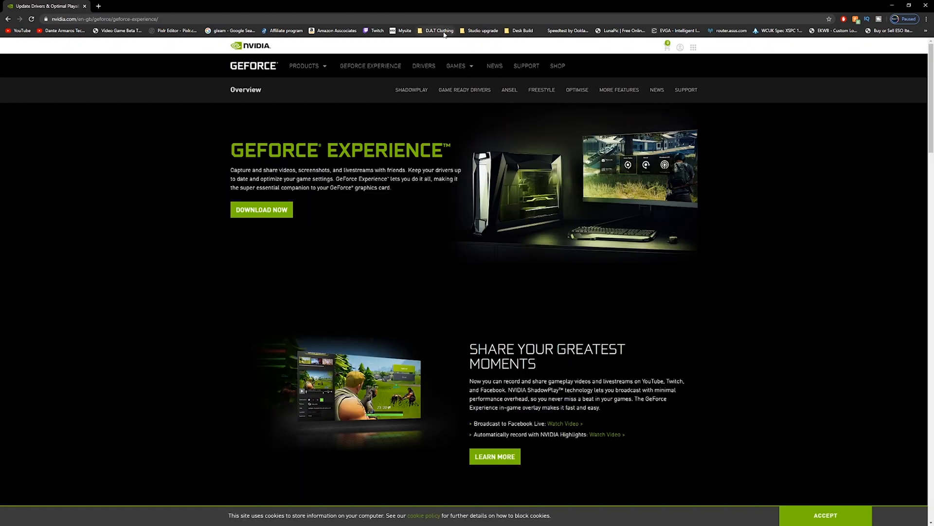
mouse_move(262, 209)
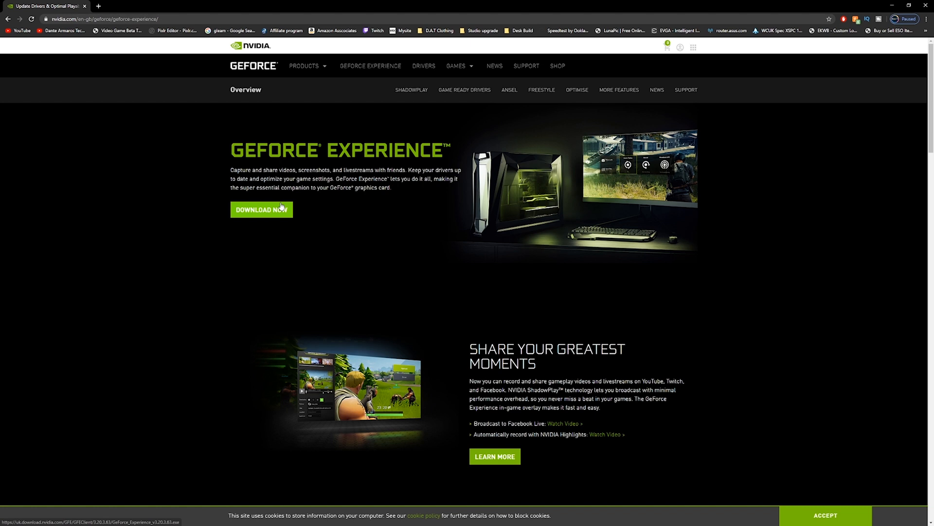
left_click(261, 209)
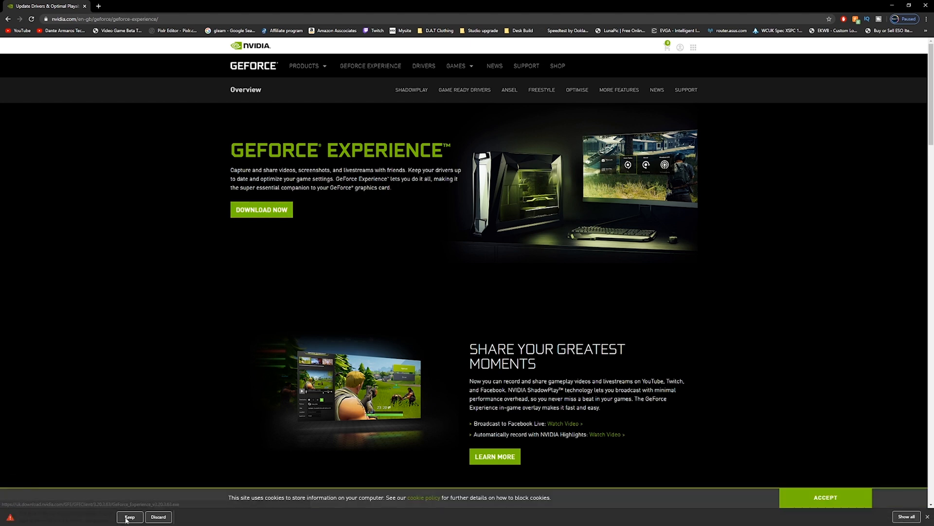
left_click(129, 516)
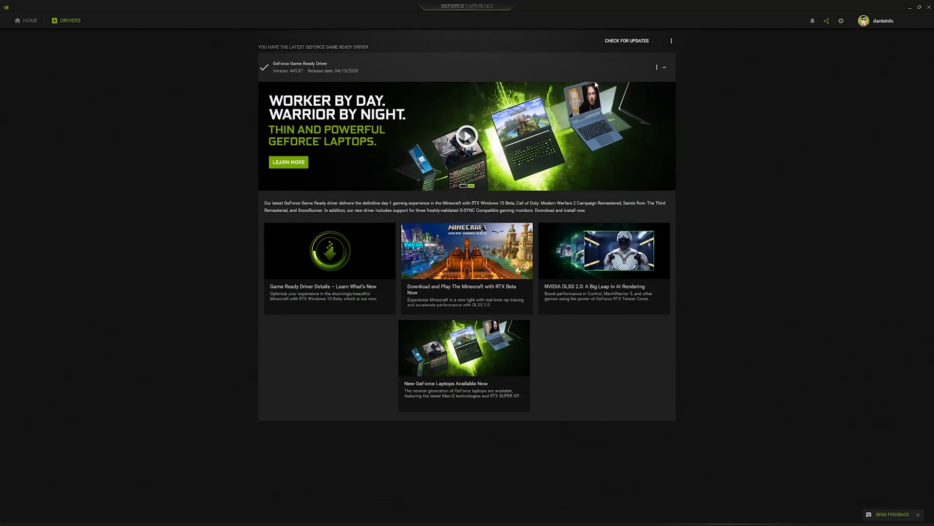
mouse_move(704, 103)
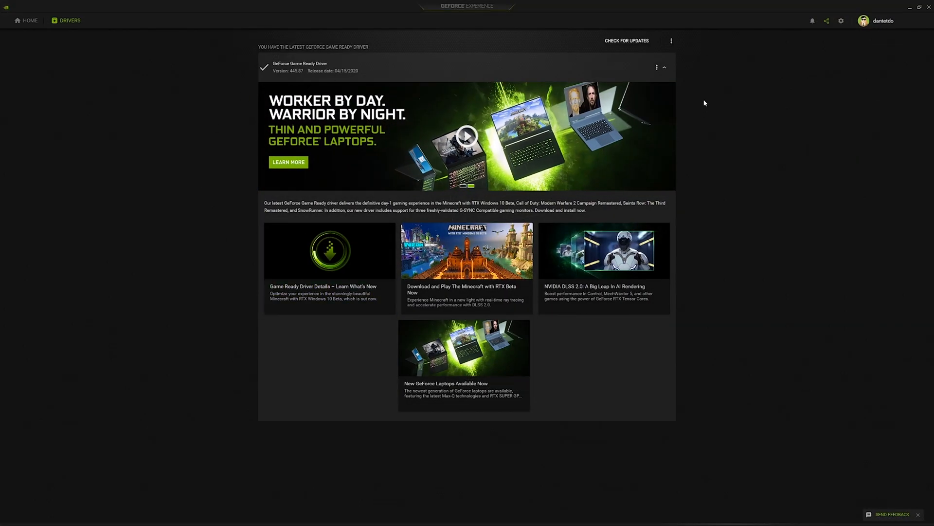
- Check for a newer Game Ready driver from the Drivers section
left_click(625, 41)
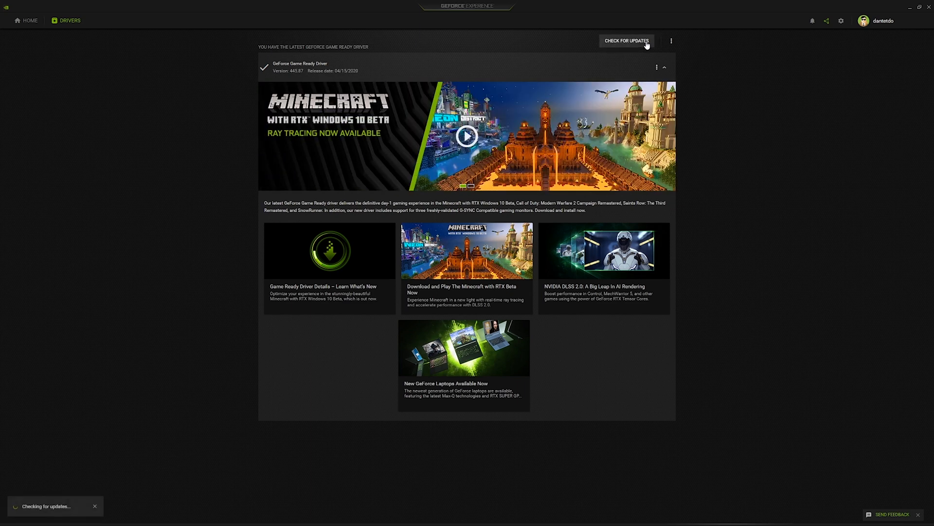
mouse_move(397, 123)
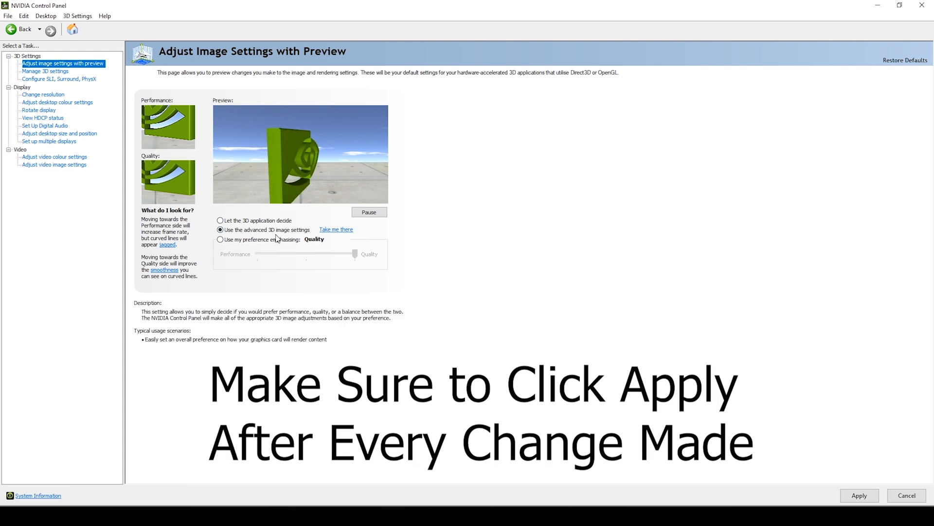
- Use my preference emphasising Quality for image settings with preview, and apply
left_click(221, 239)
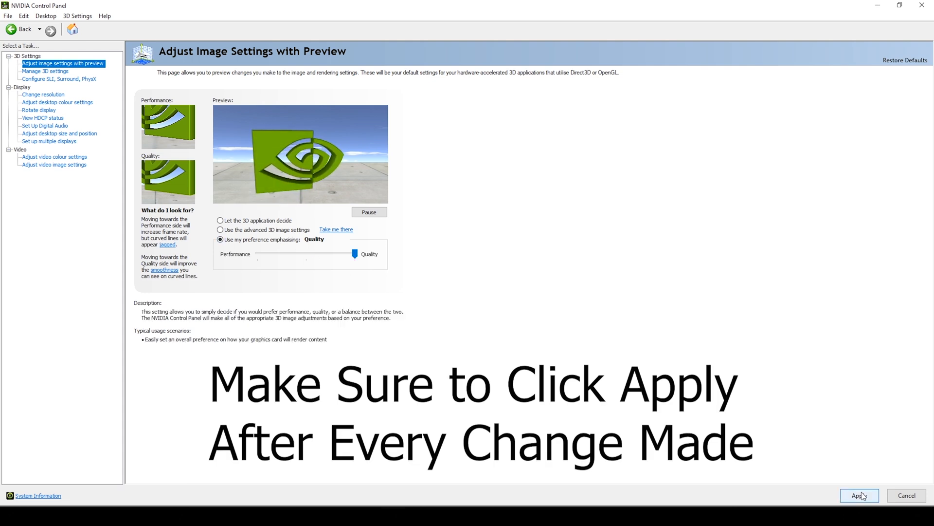
left_click(860, 495)
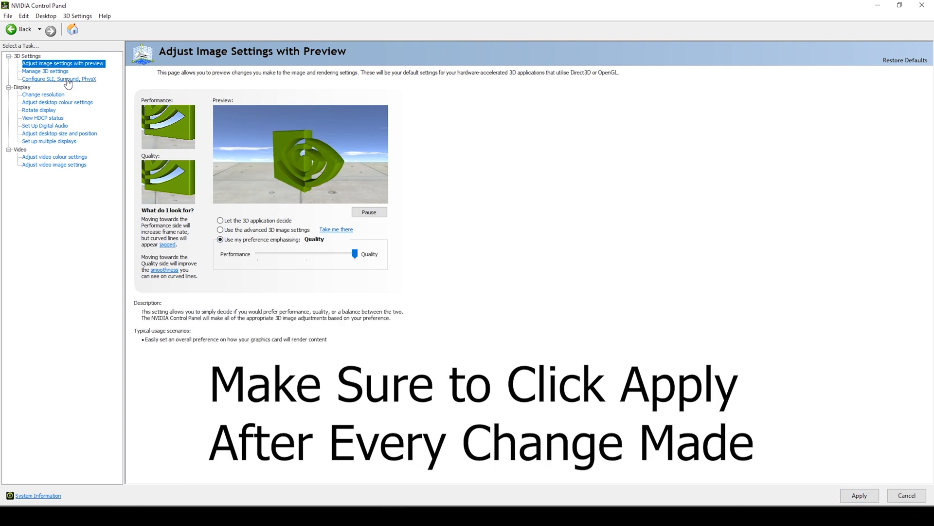
- Enable global Image Sharpening with GPU scaling, sharpen 0.50 and film grain 0.17
left_click(45, 71)
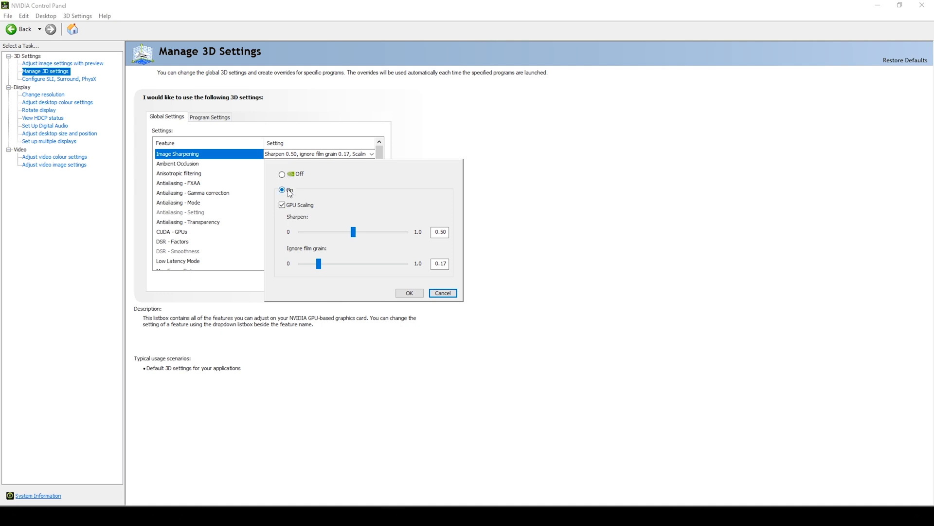
left_click(440, 231)
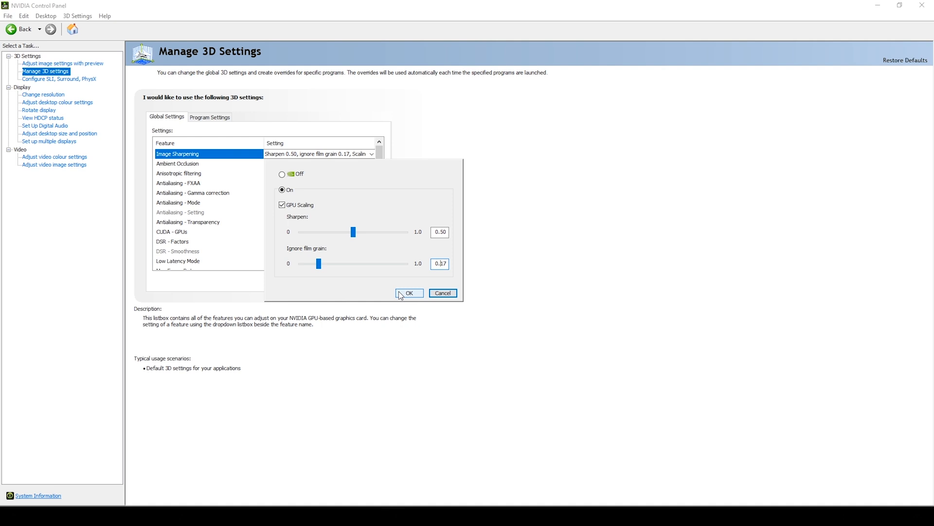
mouse_move(389, 336)
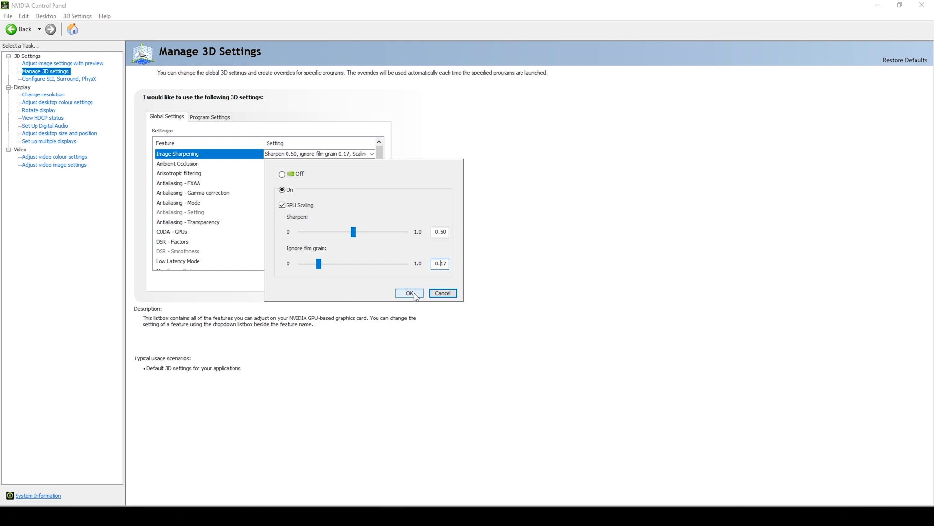
left_click(409, 293)
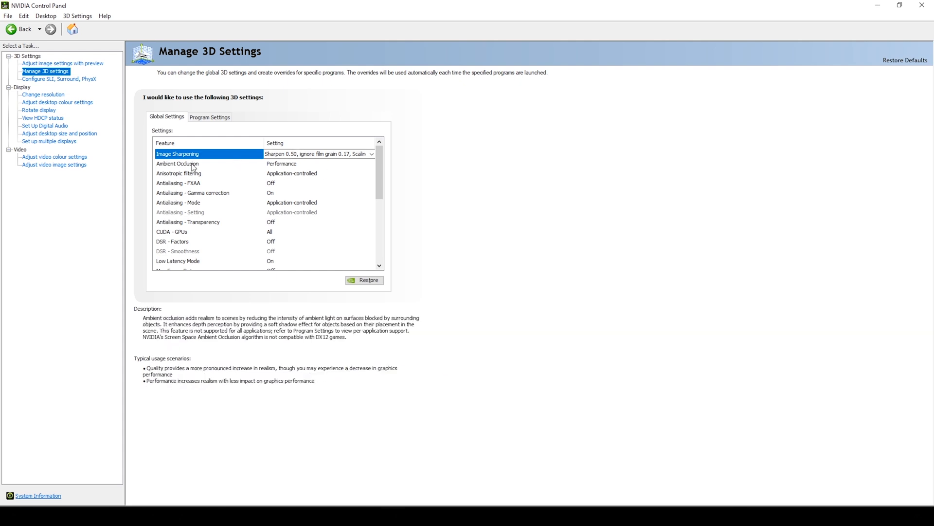
left_click(177, 164)
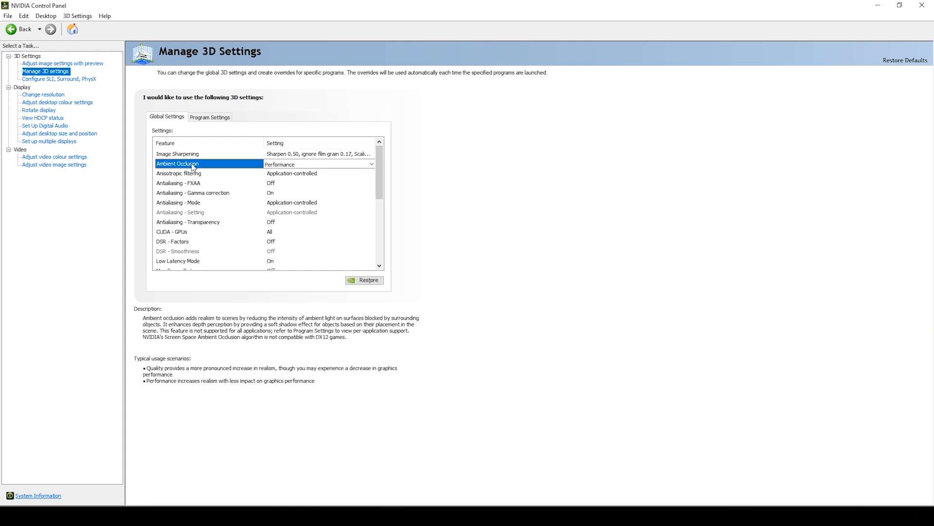
mouse_move(191, 171)
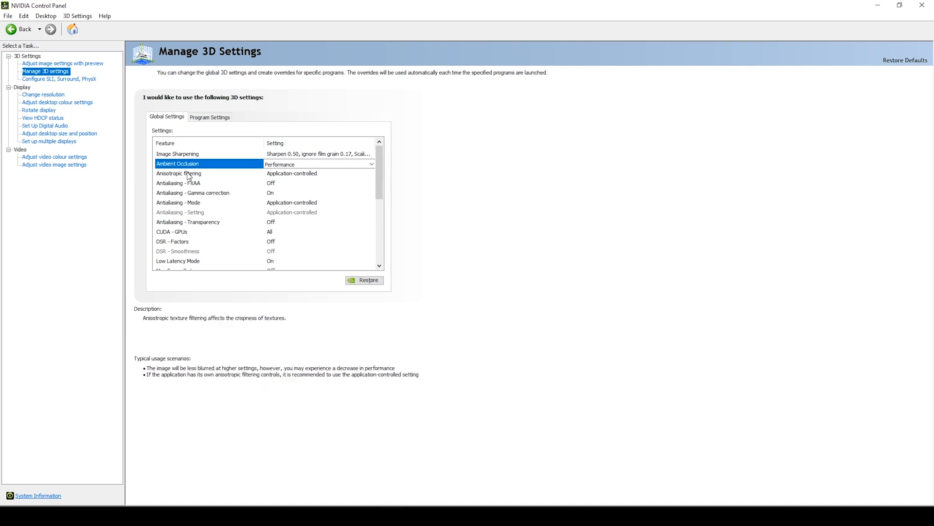
left_click(179, 173)
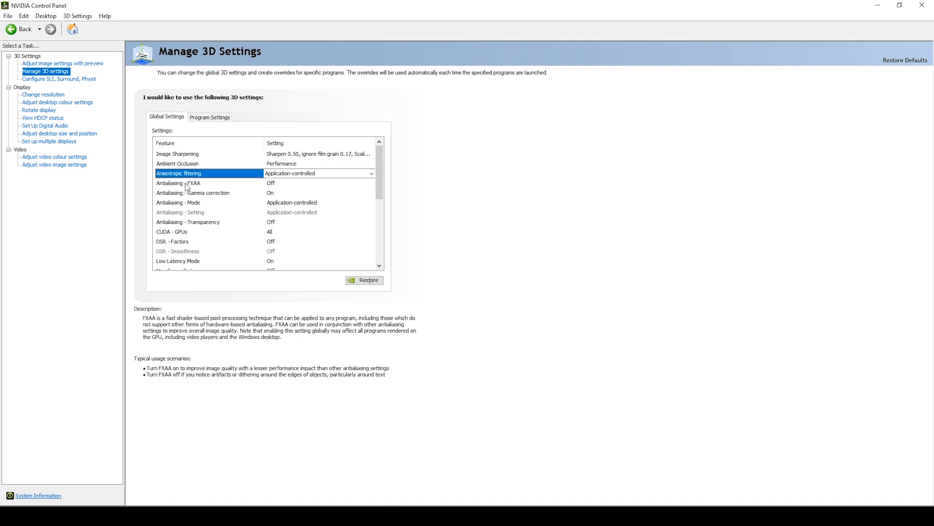
left_click(177, 182)
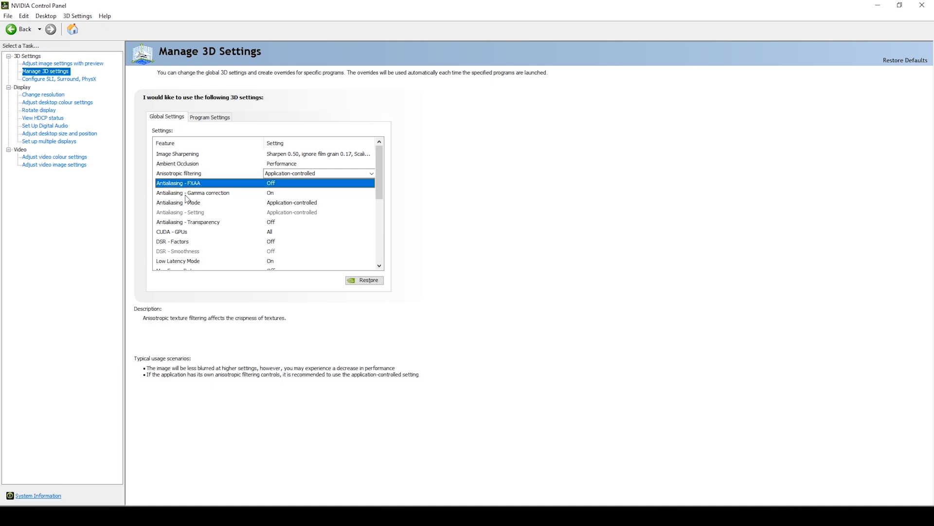
left_click(193, 192)
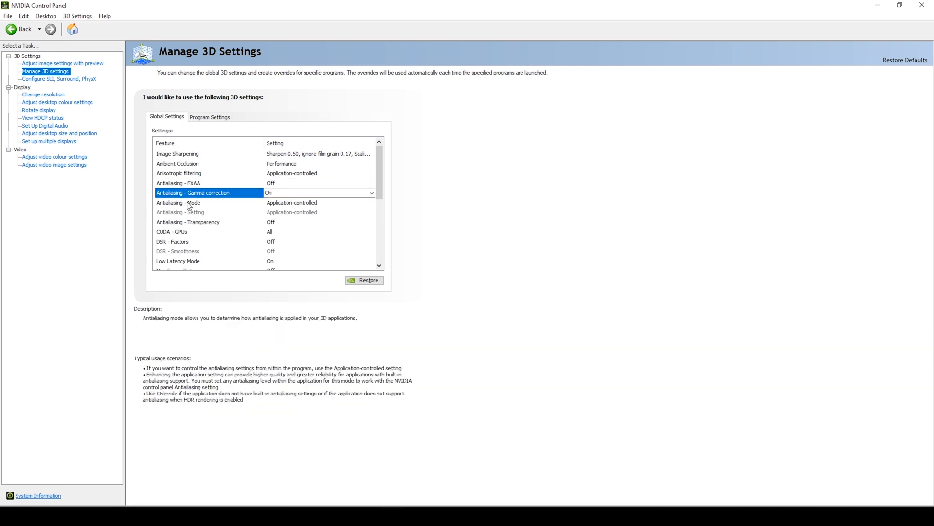
left_click(191, 231)
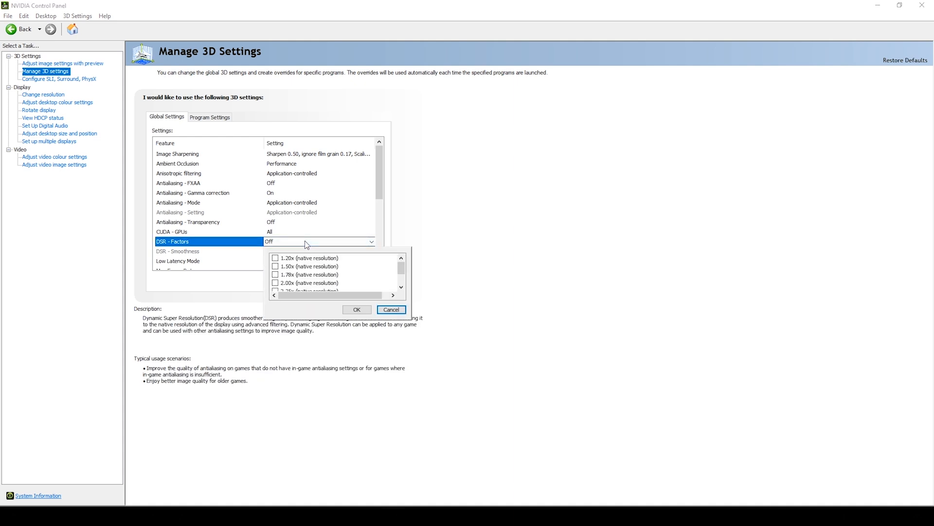
mouse_move(309, 272)
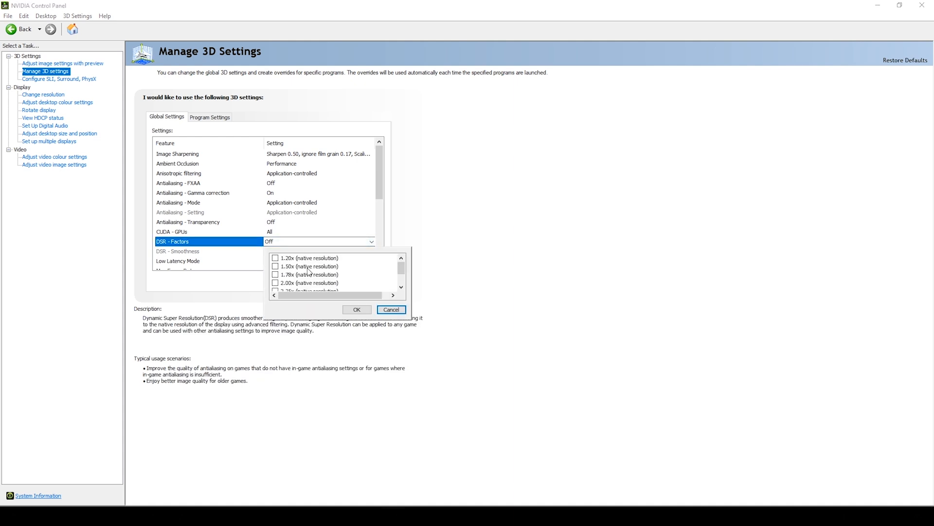
mouse_move(317, 270)
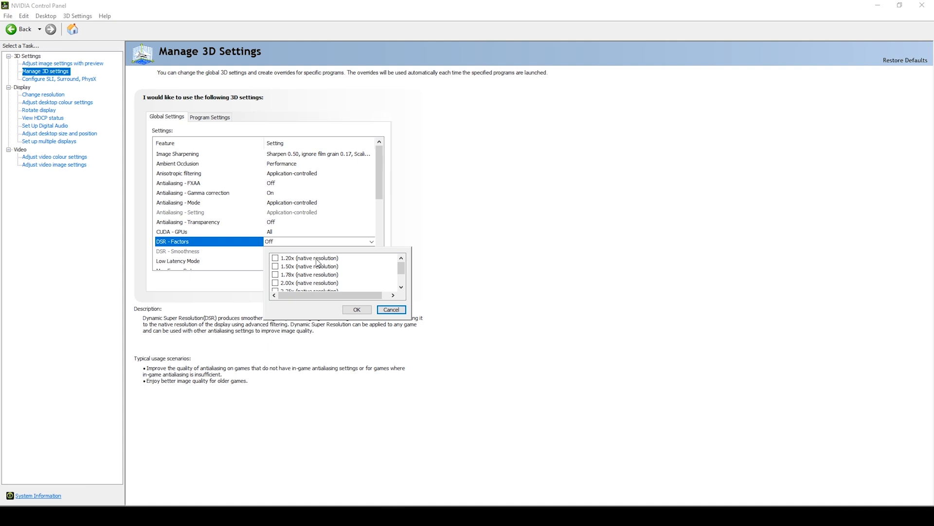
mouse_move(317, 264)
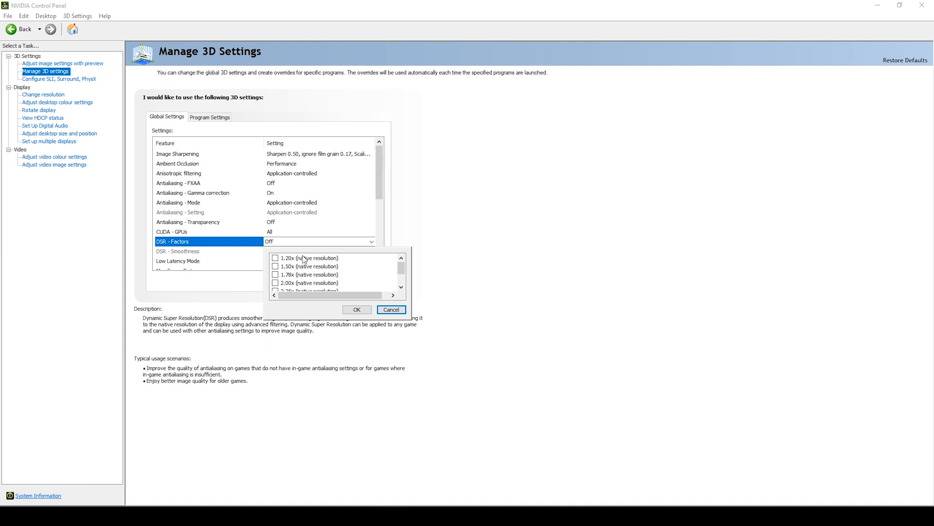
scroll("down", 3)
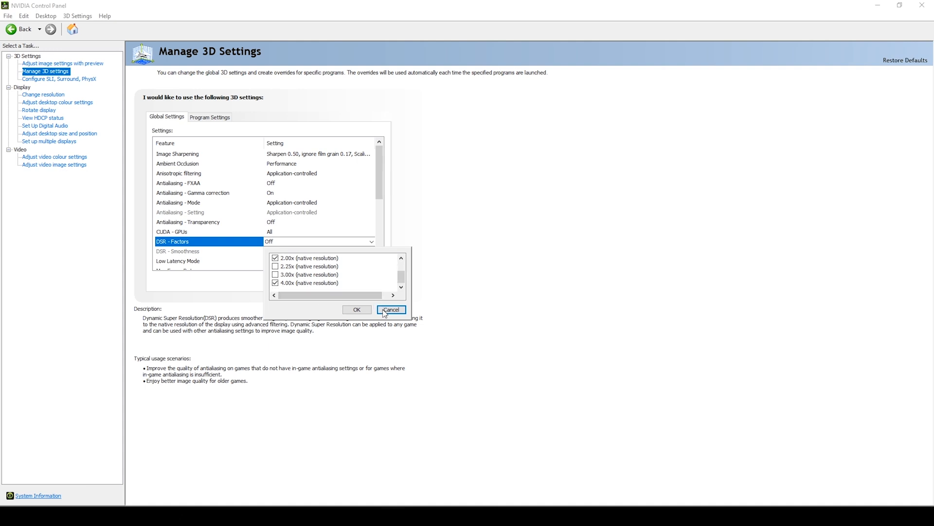
left_click(391, 309)
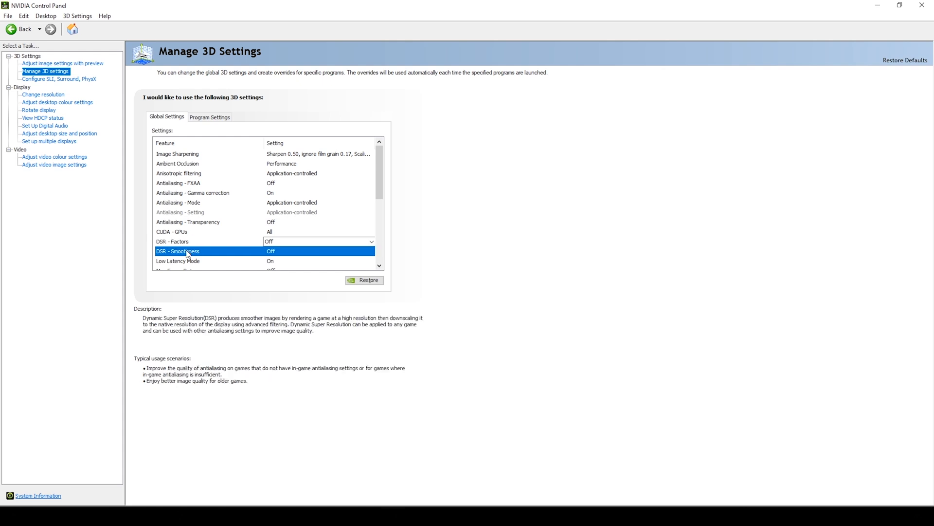
- Turn Low Latency Mode On and cancel a 144 FPS cap, leaving Max Frame Rate Off
scroll("down", 3)
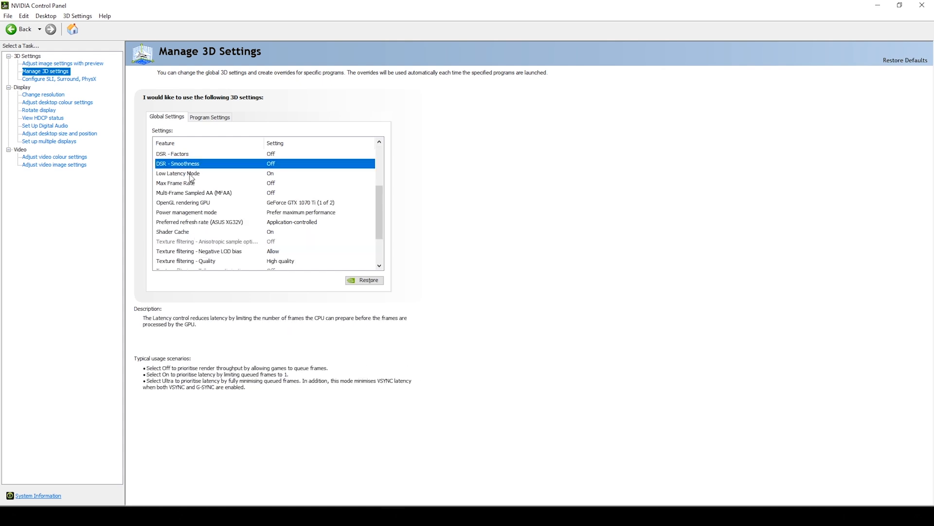
left_click(177, 173)
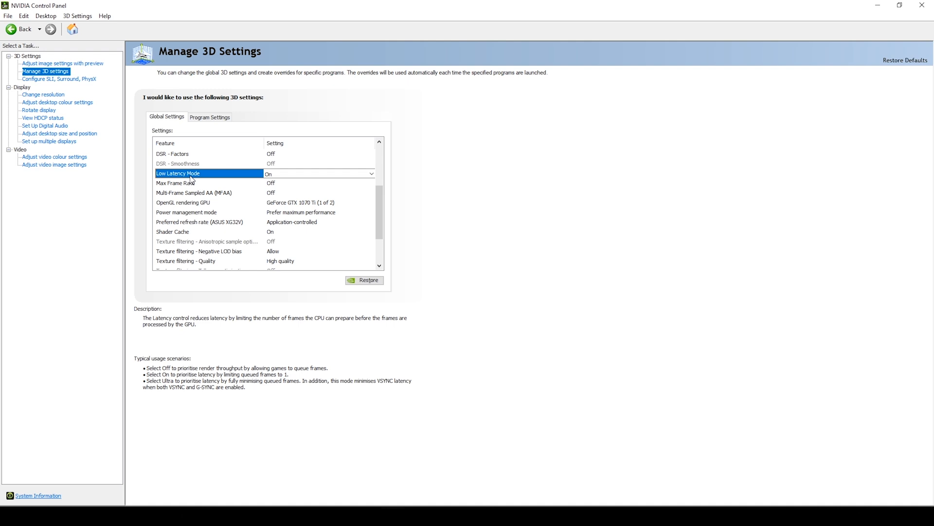
left_click(175, 182)
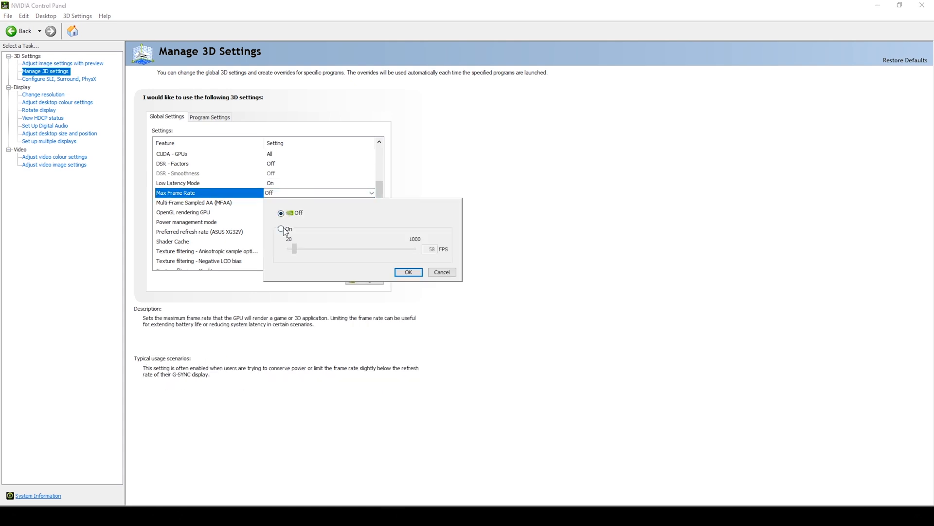
left_click(281, 227)
type("144")
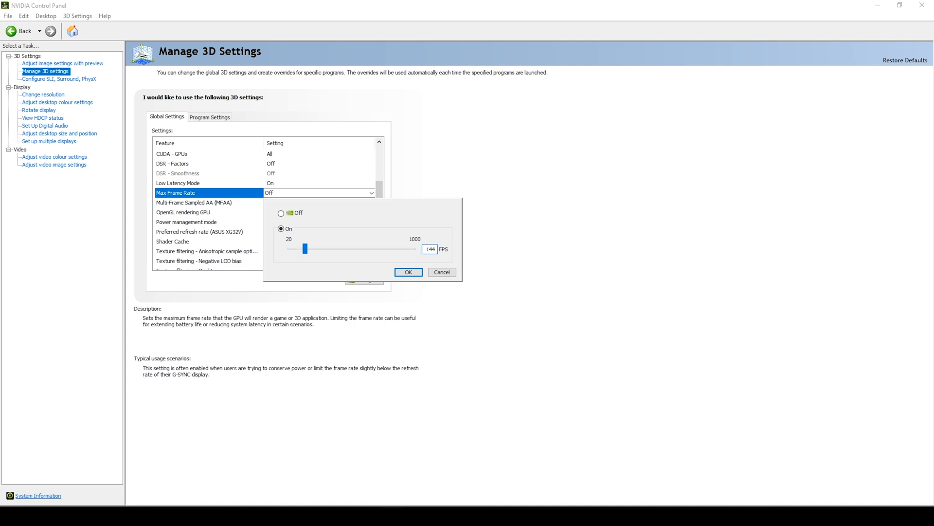
mouse_move(451, 281)
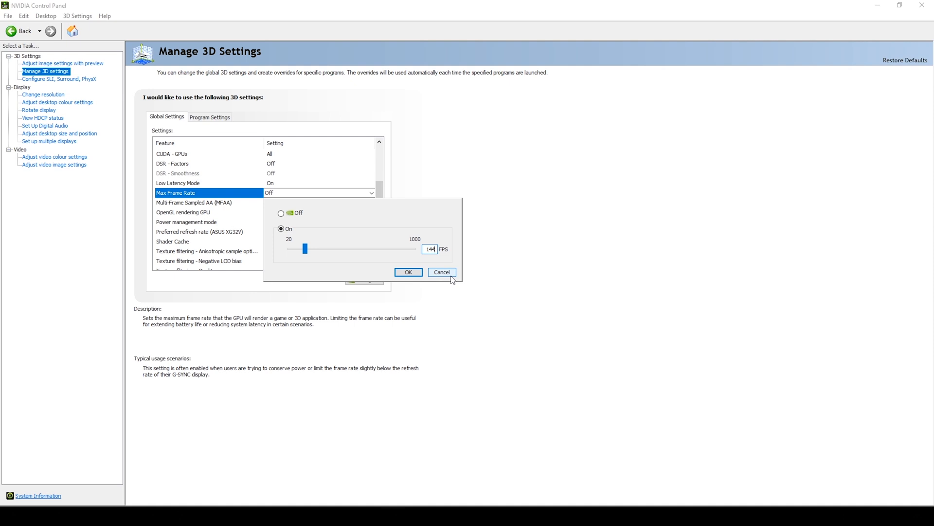
left_click(442, 272)
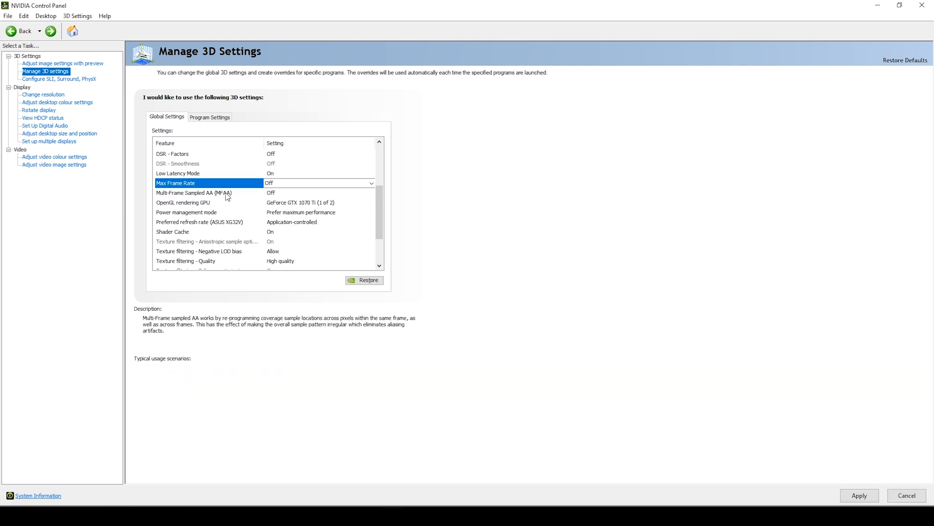
- Keep the GeForce GTX 1070 Ti as OpenGL rendering GPU and glance at the SLI, Surround, PhysX page
left_click(194, 193)
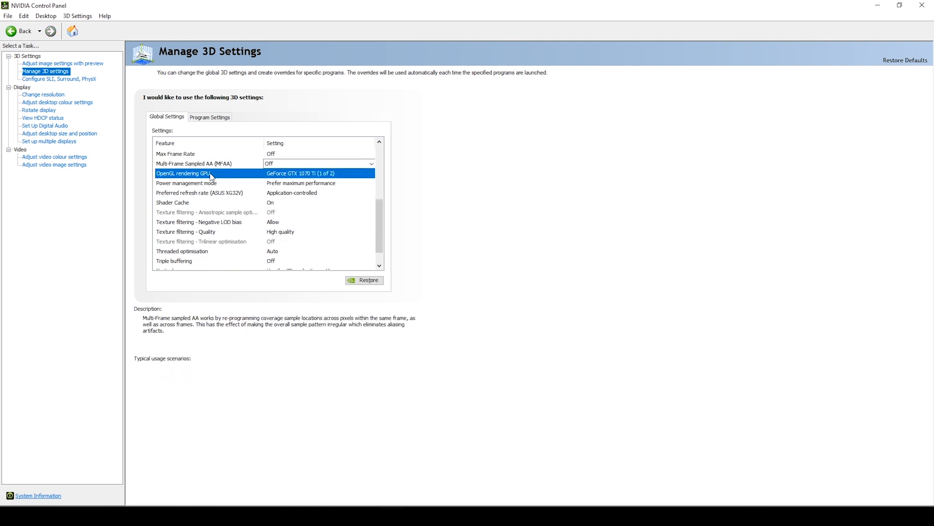
left_click(371, 174)
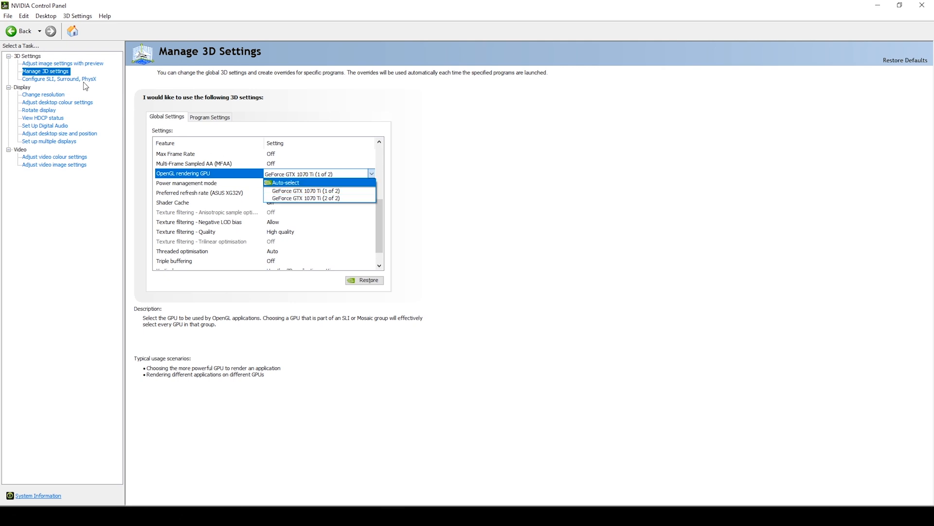
left_click(306, 191)
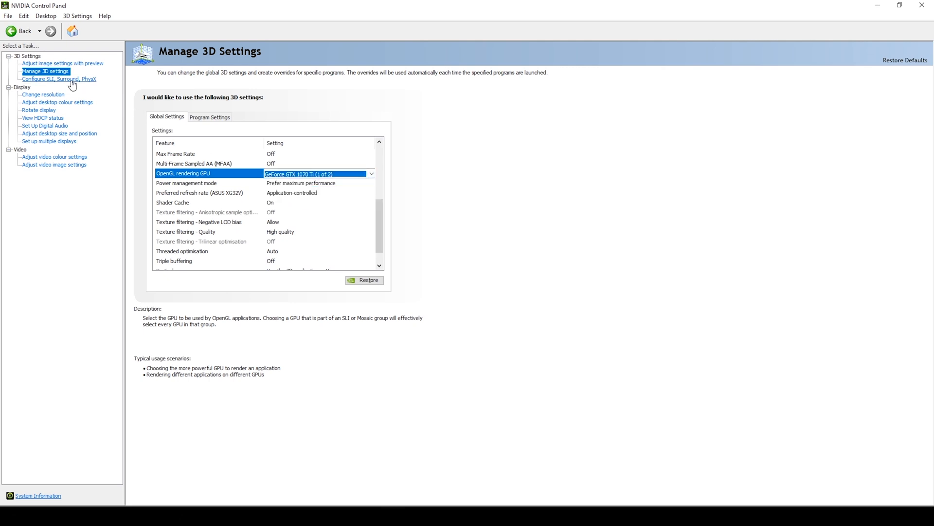
left_click(58, 79)
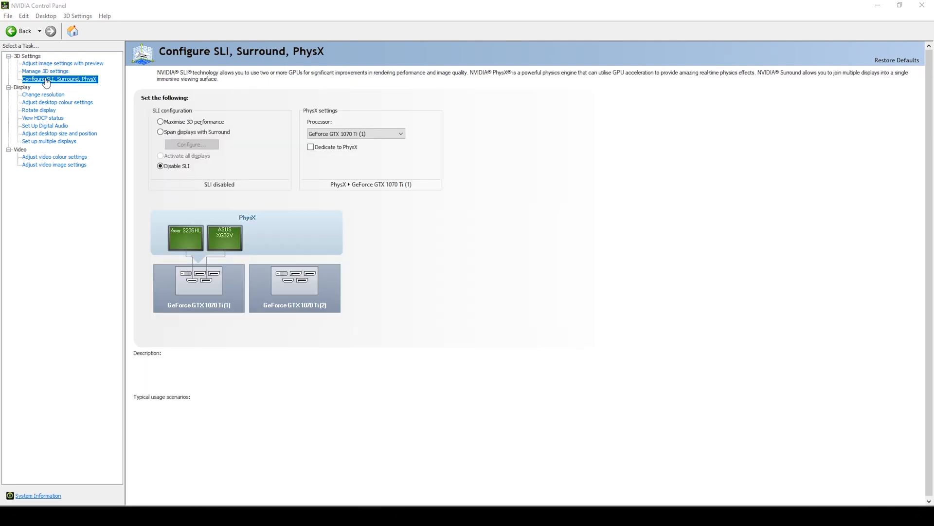
mouse_move(203, 245)
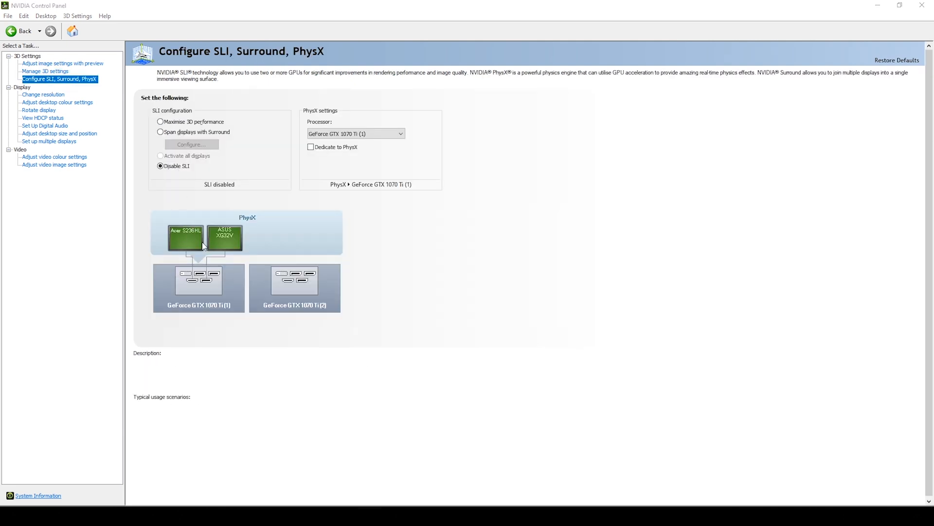
left_click(46, 71)
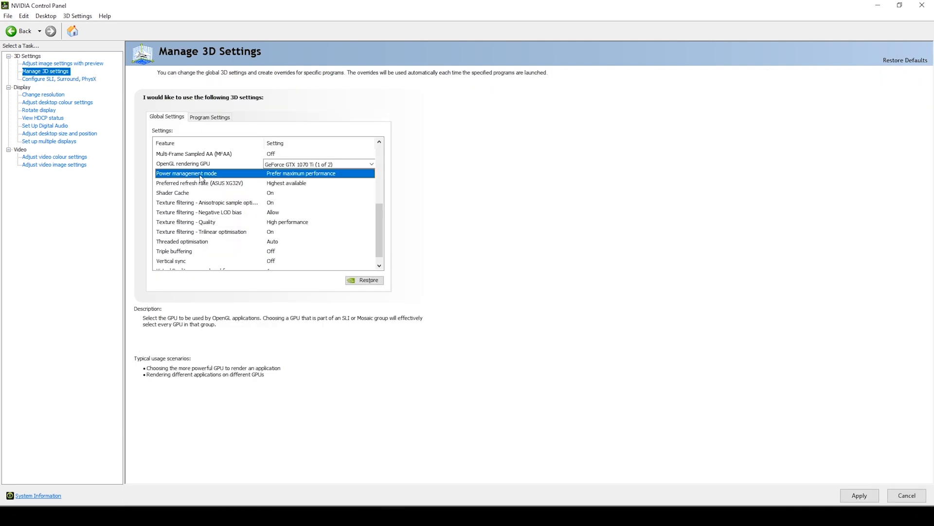
- Review power management, preferred refresh rate Highest available, Shader Cache, anisotropic optimisation and LOD bias
left_click(208, 173)
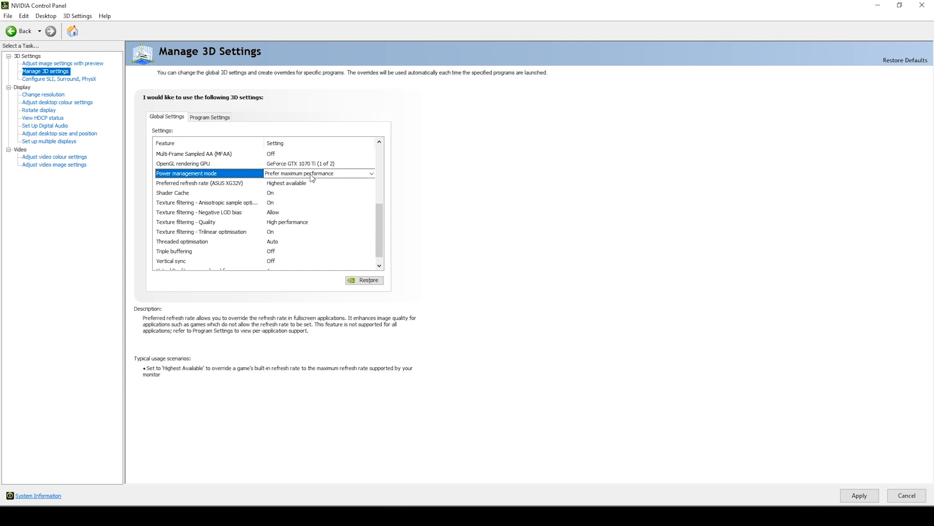
mouse_move(309, 182)
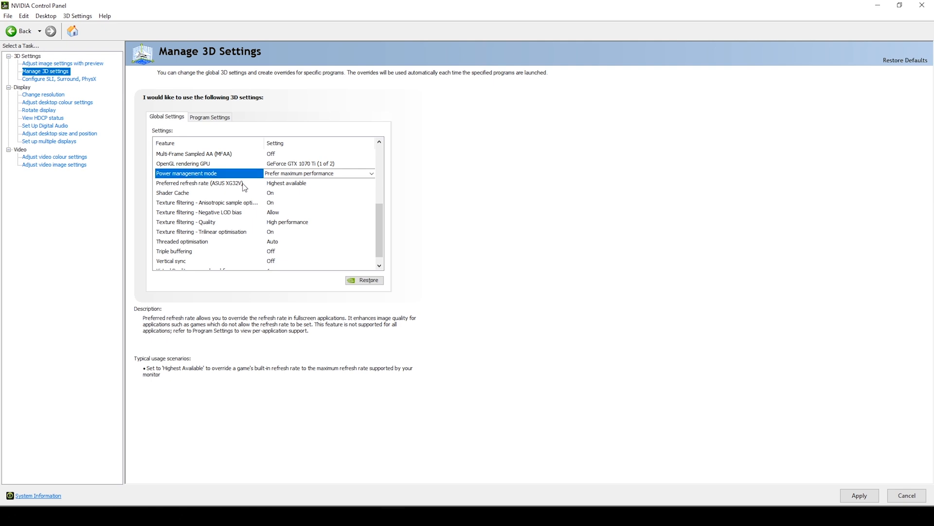
left_click(202, 183)
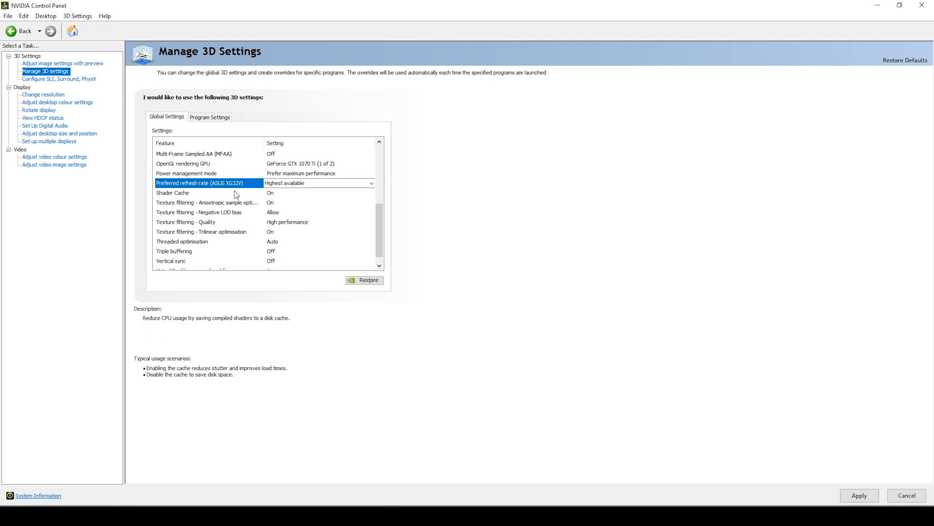
left_click(173, 192)
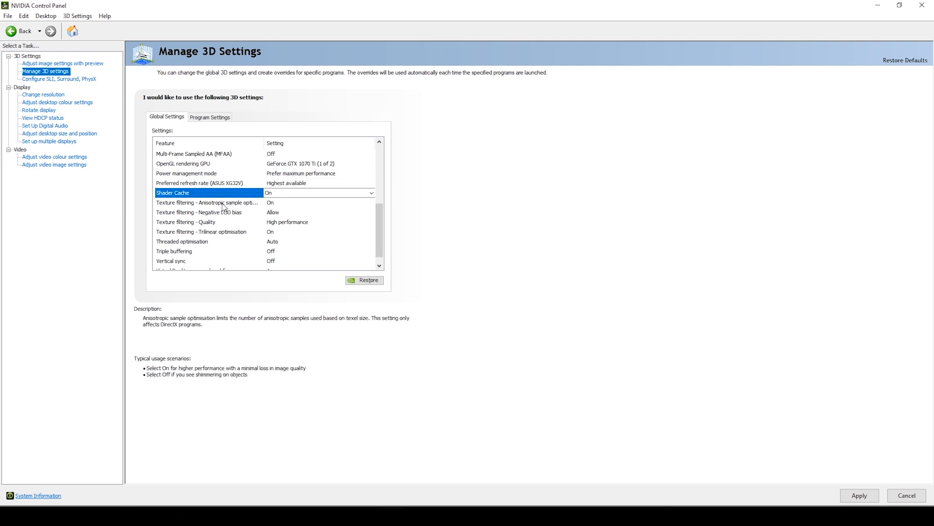
left_click(203, 203)
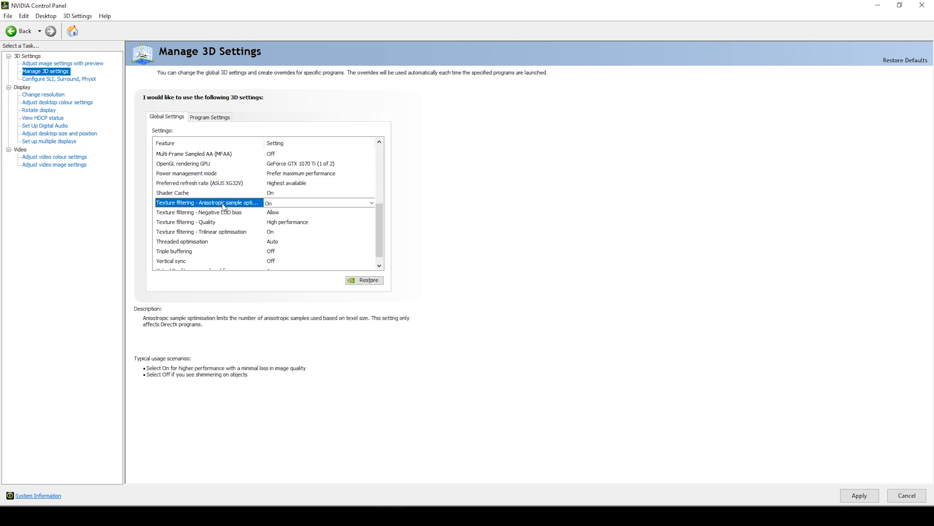
left_click(200, 212)
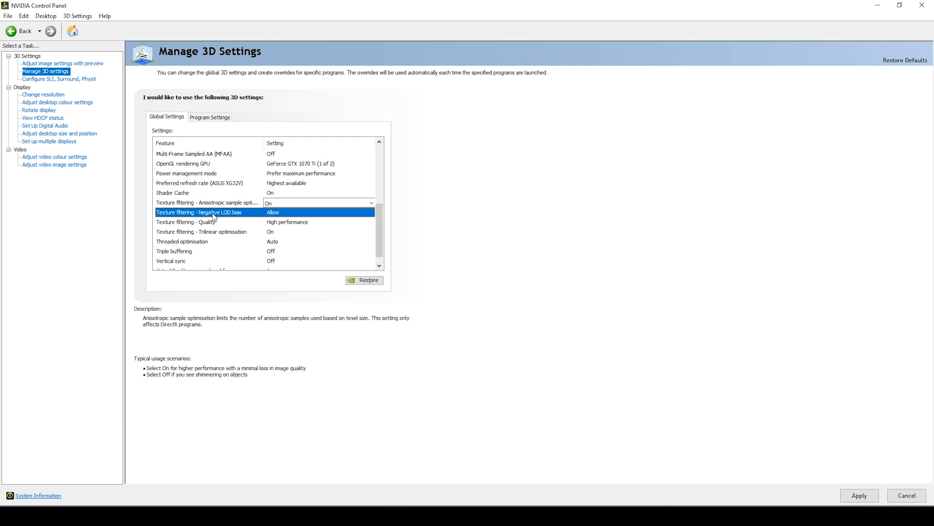
left_click(186, 222)
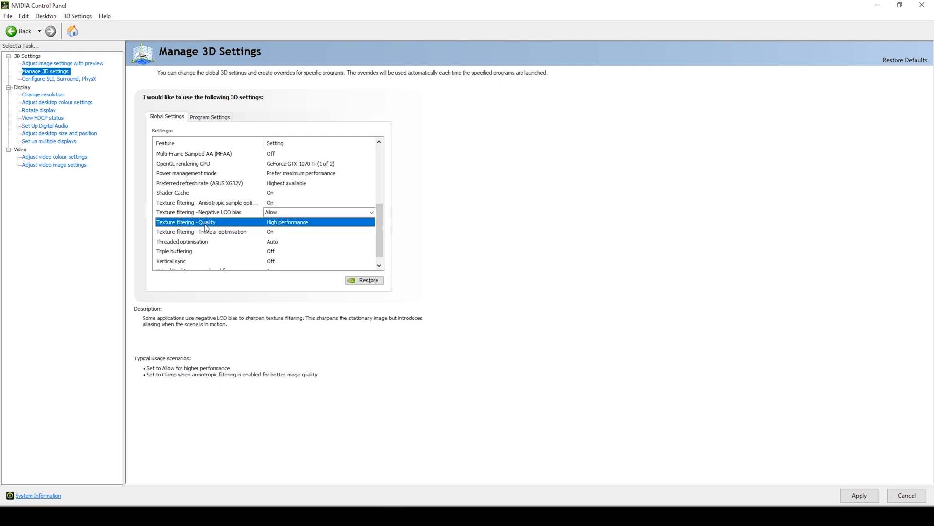
- Review trilinear optimisation, Threaded optimisation Auto, triple buffering and Vertical sync Off
left_click(203, 222)
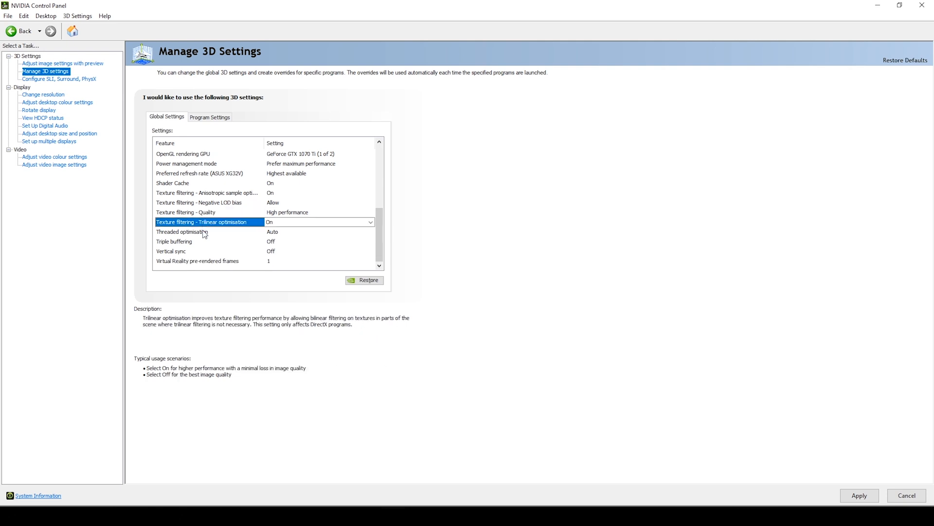
left_click(182, 232)
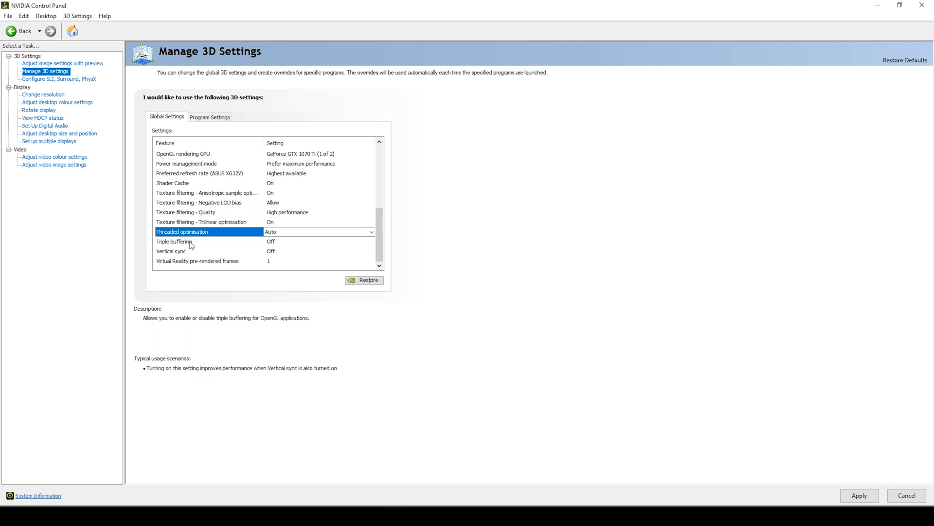
left_click(173, 240)
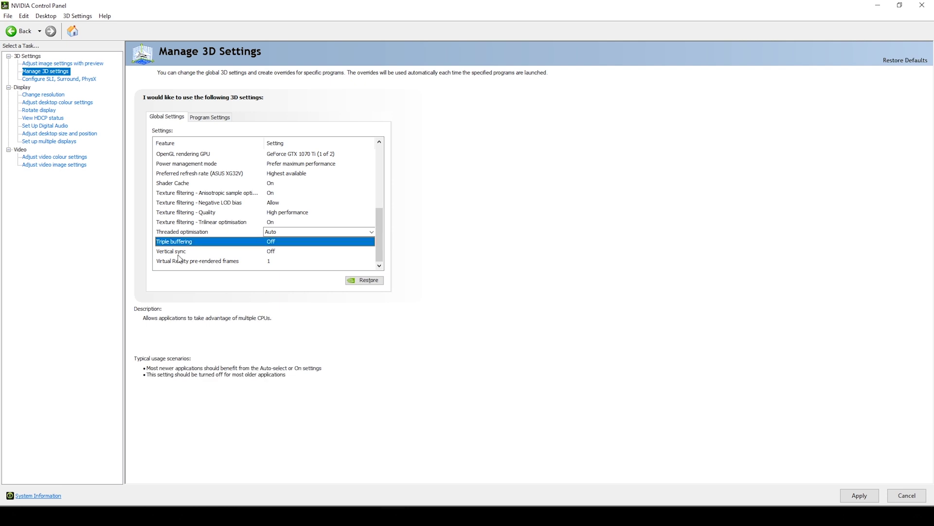
left_click(171, 251)
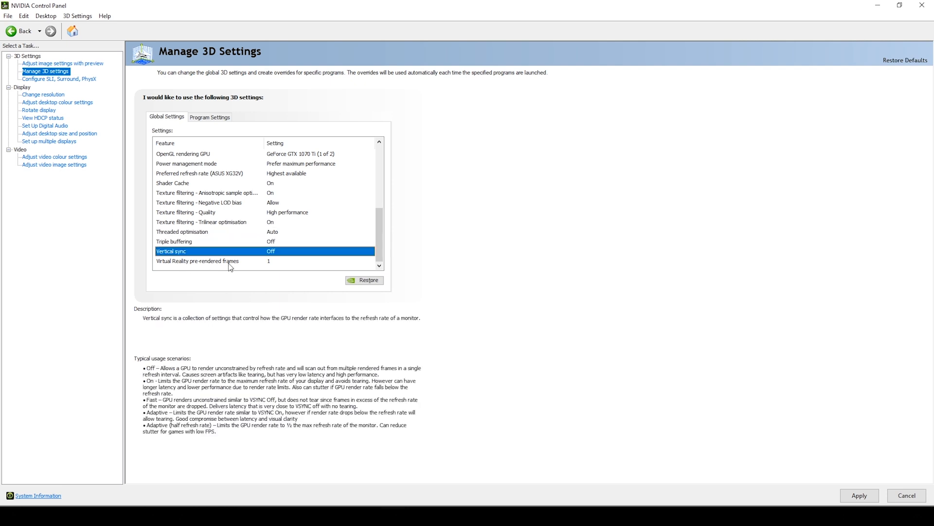
- Set the ASUS XG32V to 2560×1440 native at 144Hz with NVIDIA colour: RGB, 8 bpc, Full range
left_click(43, 94)
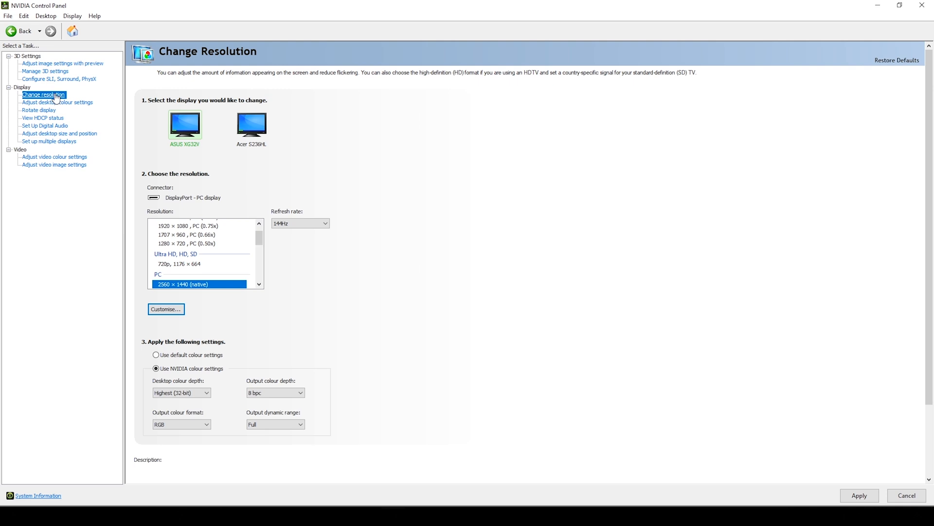
mouse_move(221, 154)
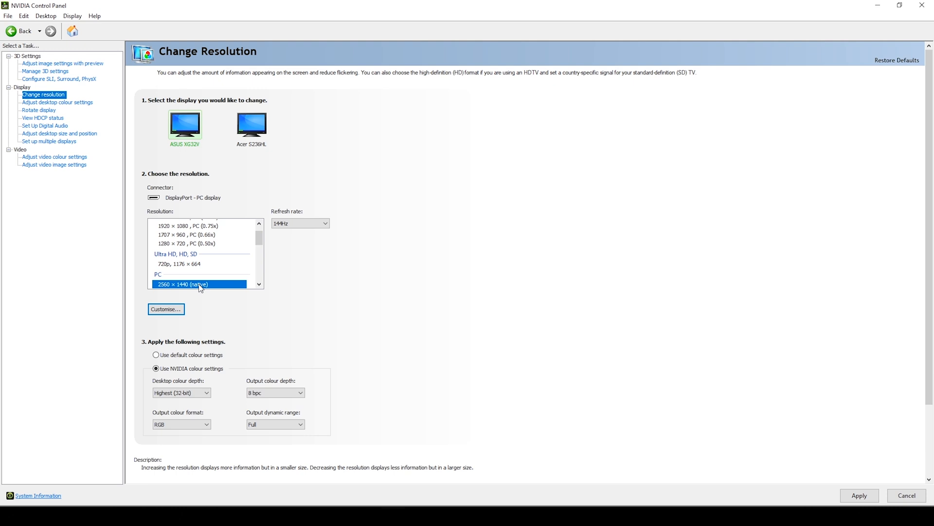
mouse_move(221, 277)
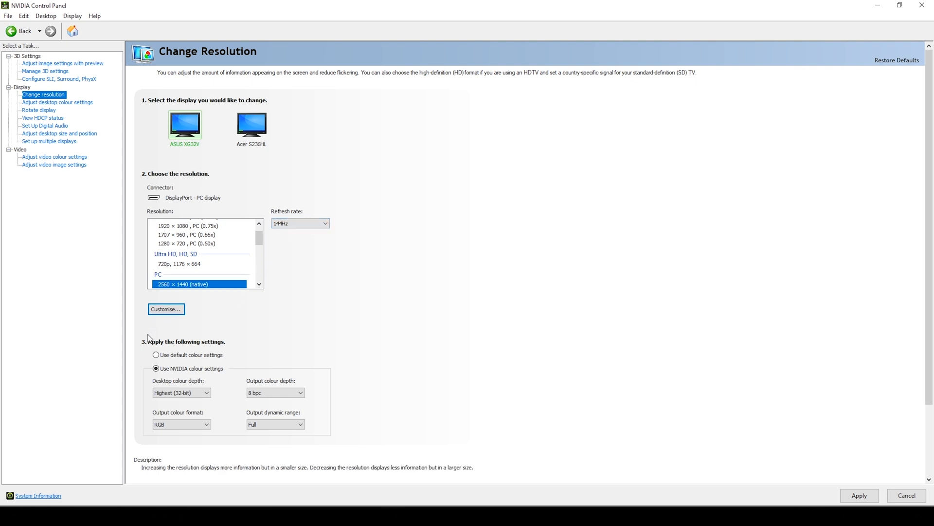
left_click(156, 368)
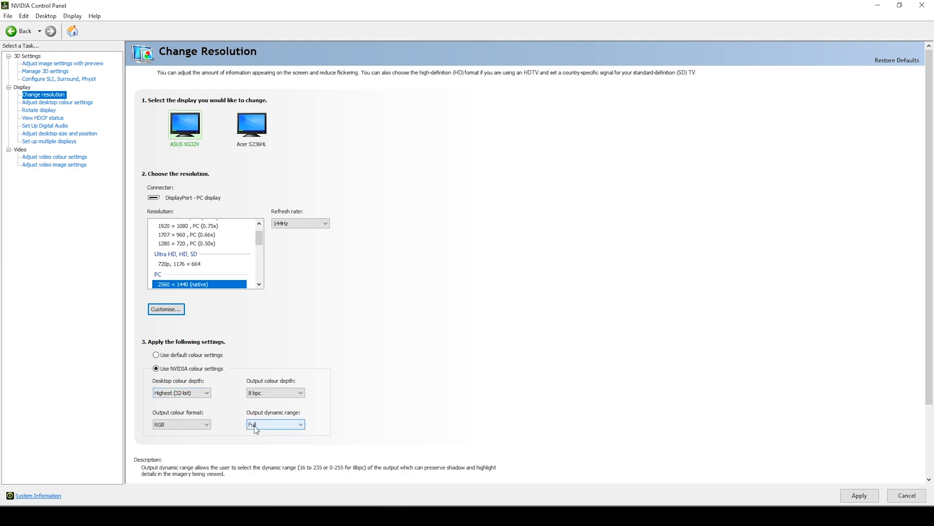
mouse_move(81, 142)
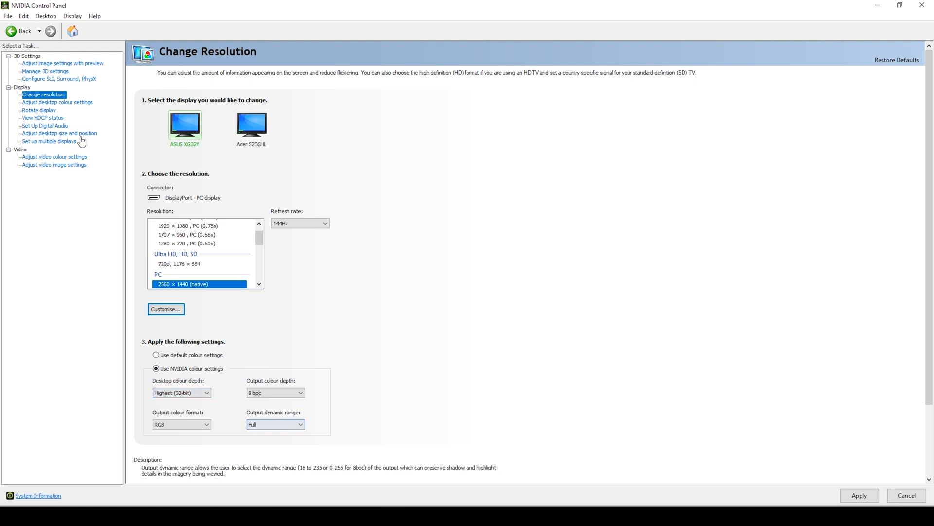
- Step through desktop colour, rotation and desktop size and position pages for the ASUS XG32V
left_click(58, 102)
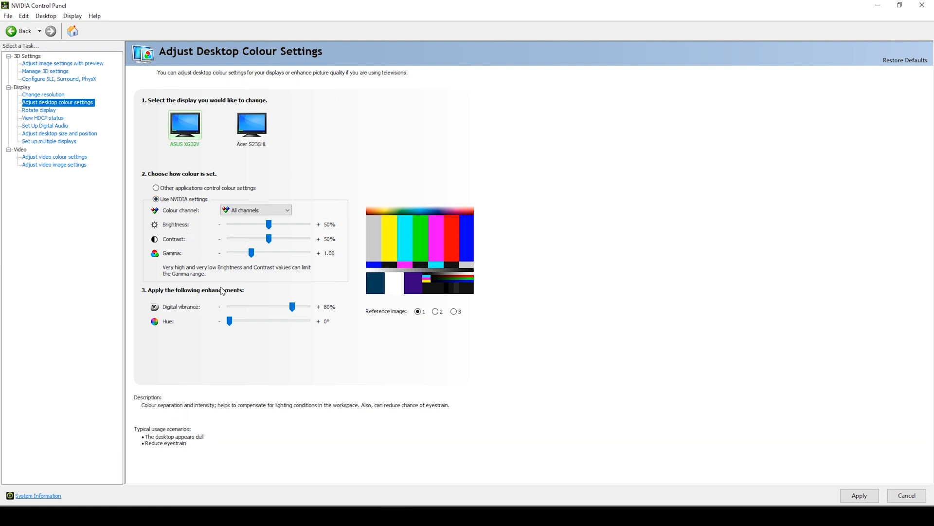
mouse_move(322, 296)
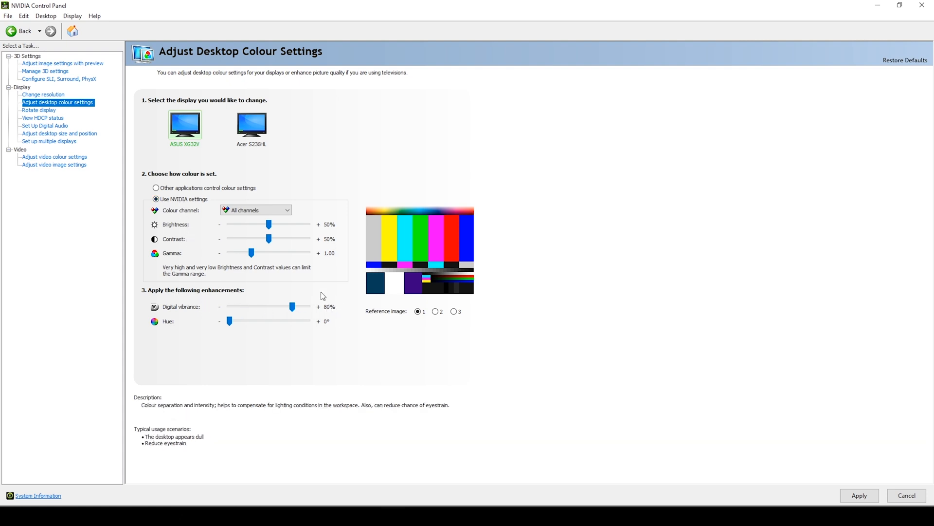
left_click(38, 110)
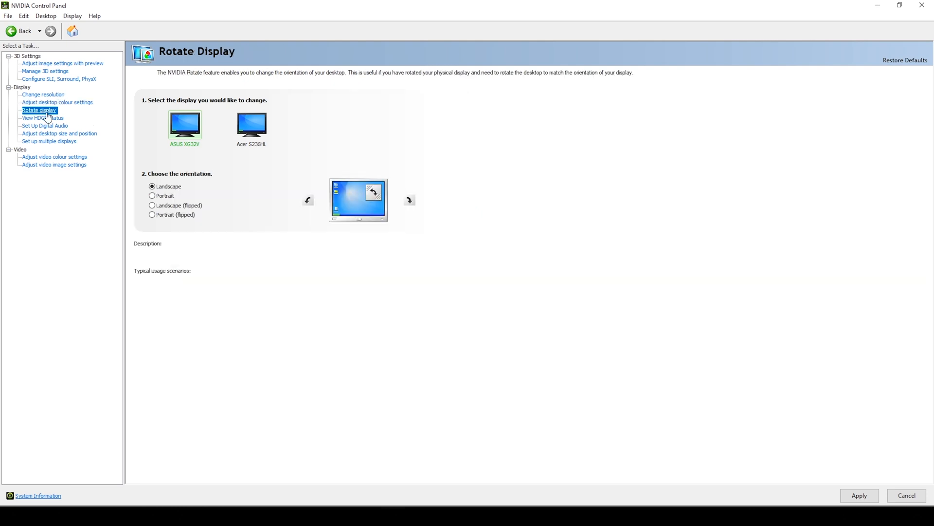
mouse_move(198, 108)
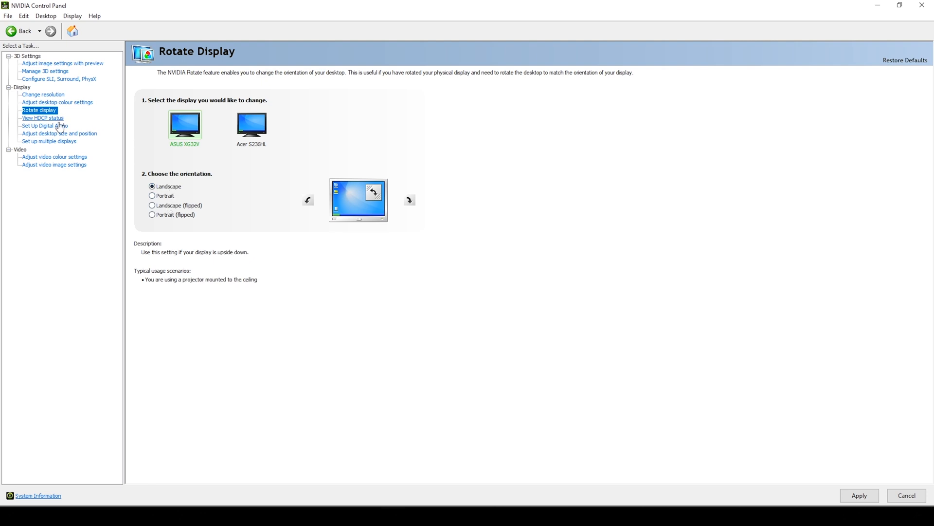
mouse_move(56, 131)
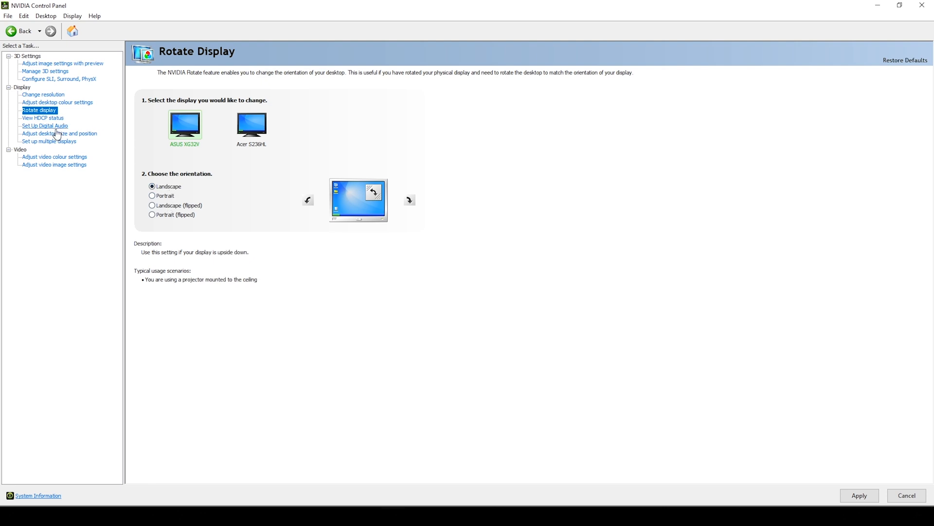
left_click(59, 133)
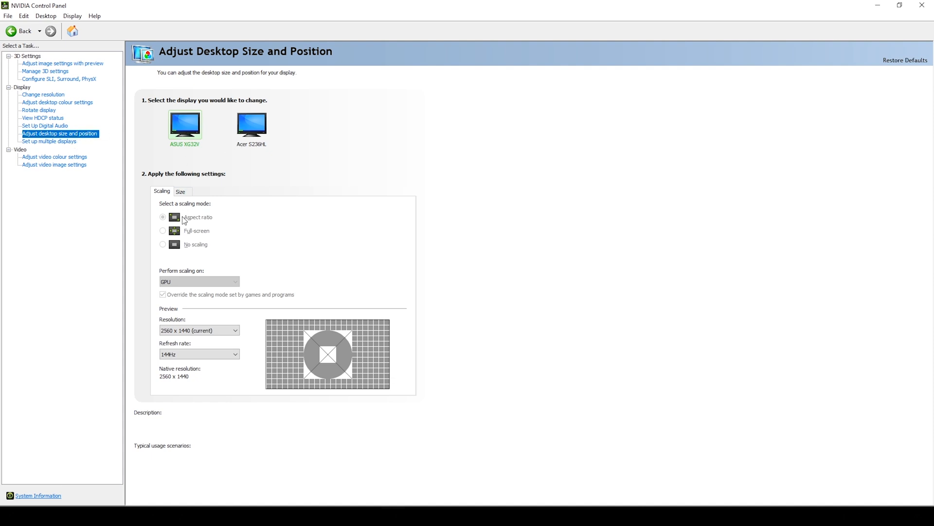
mouse_move(195, 240)
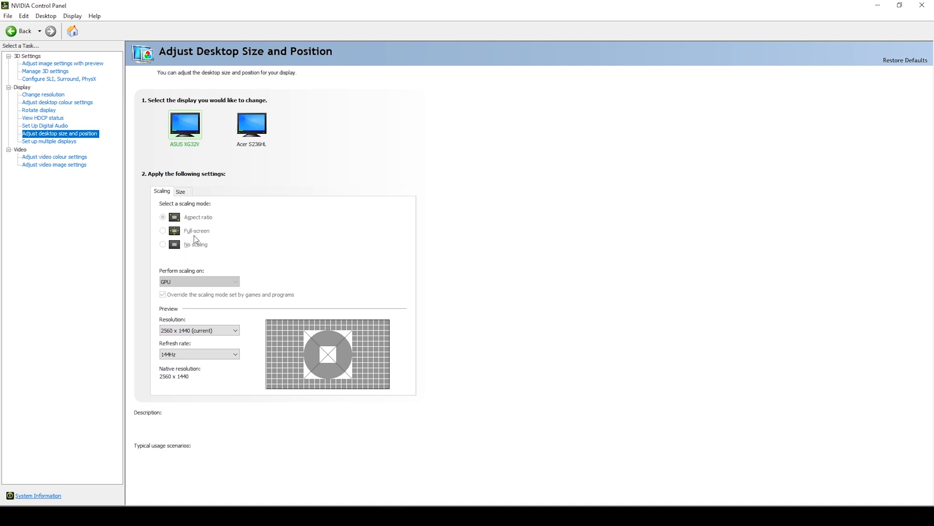
mouse_move(50, 141)
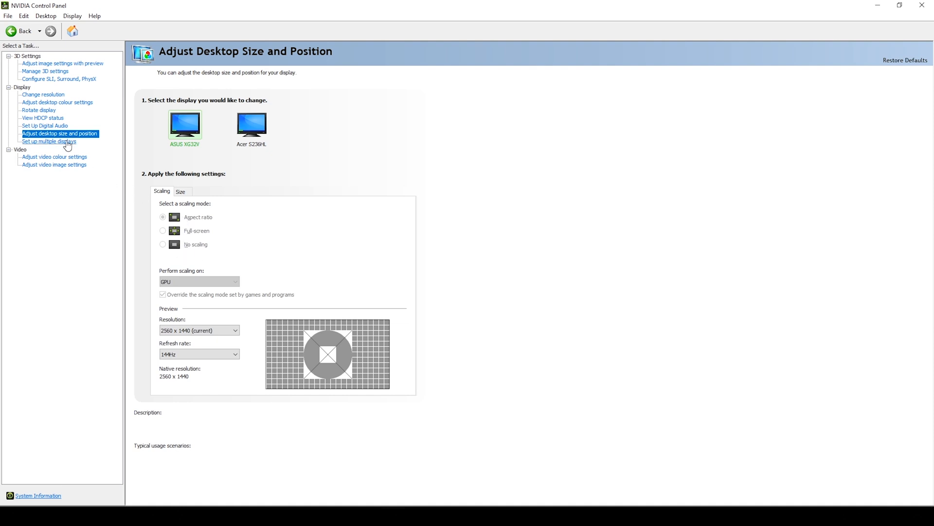
- Check the multiple displays layout and keep video colour on NVIDIA settings with Full (0-255) dynamic range
left_click(50, 141)
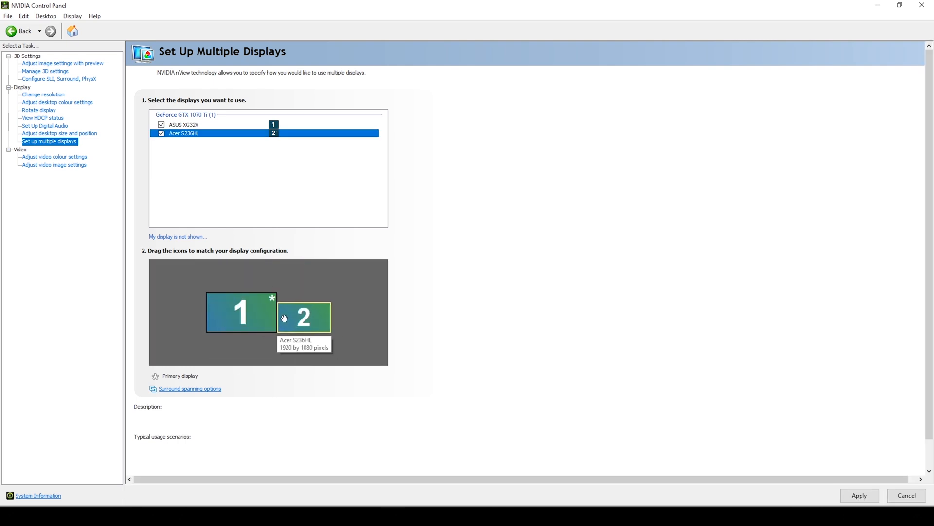
left_click(54, 156)
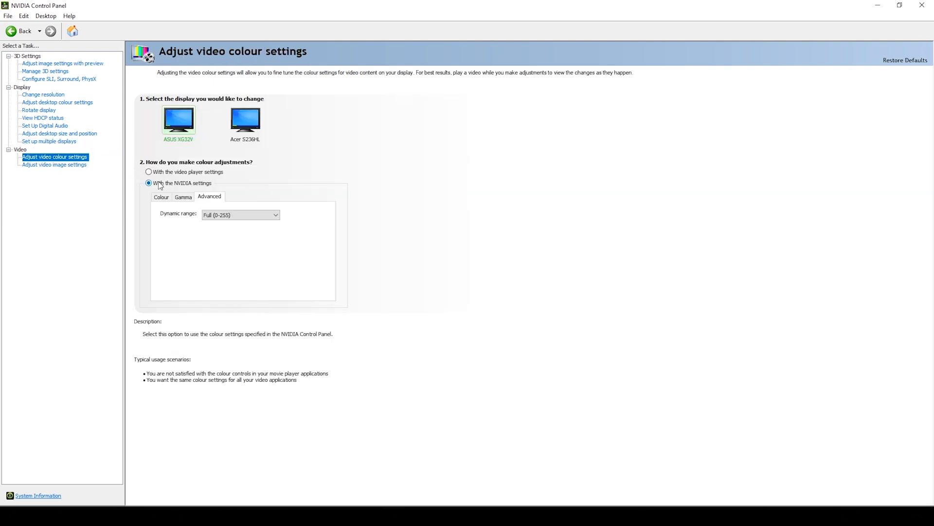
mouse_move(183, 196)
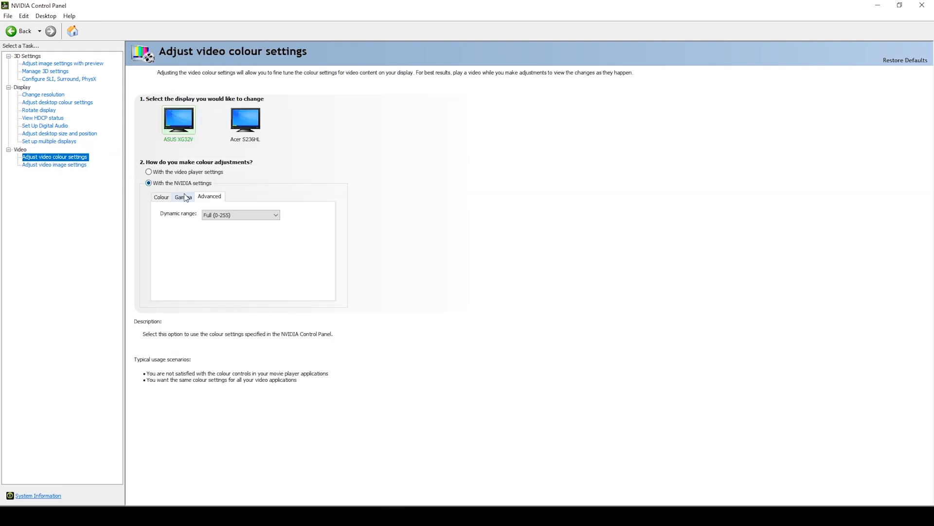
left_click(241, 214)
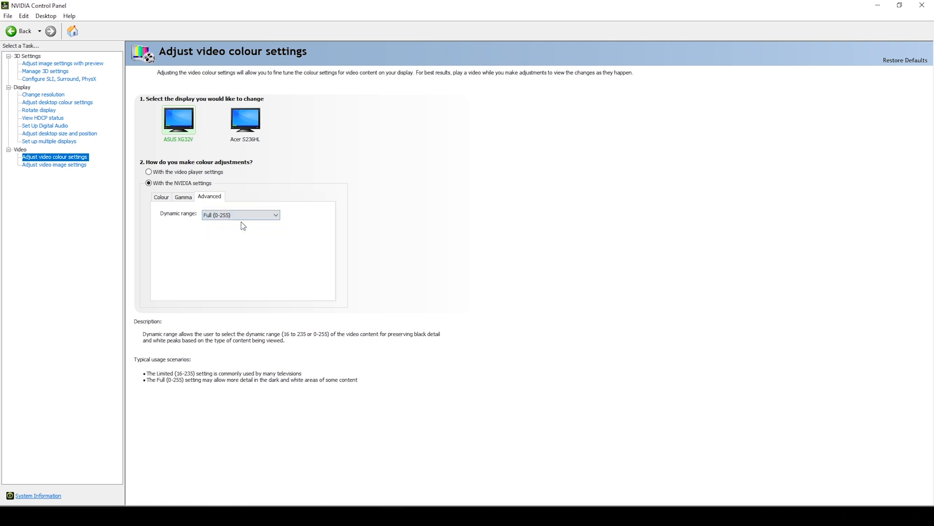
mouse_move(54, 164)
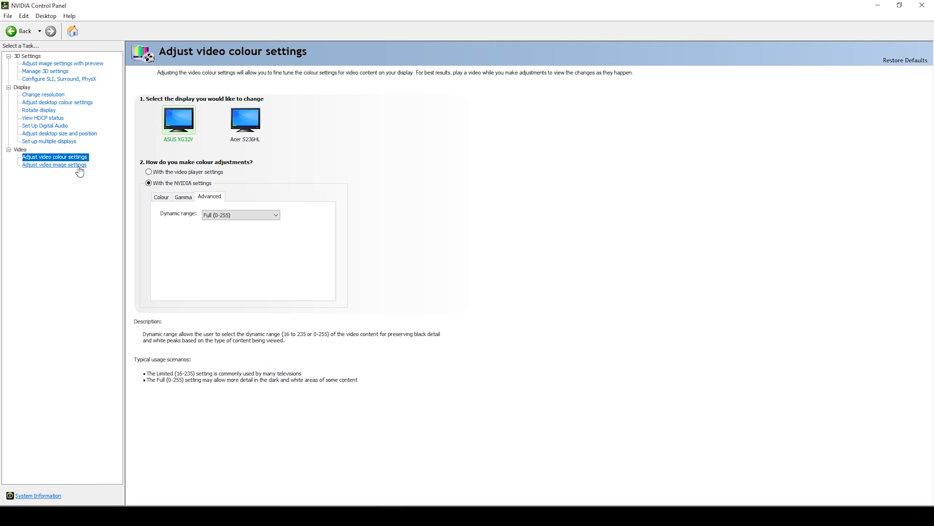
left_click(54, 165)
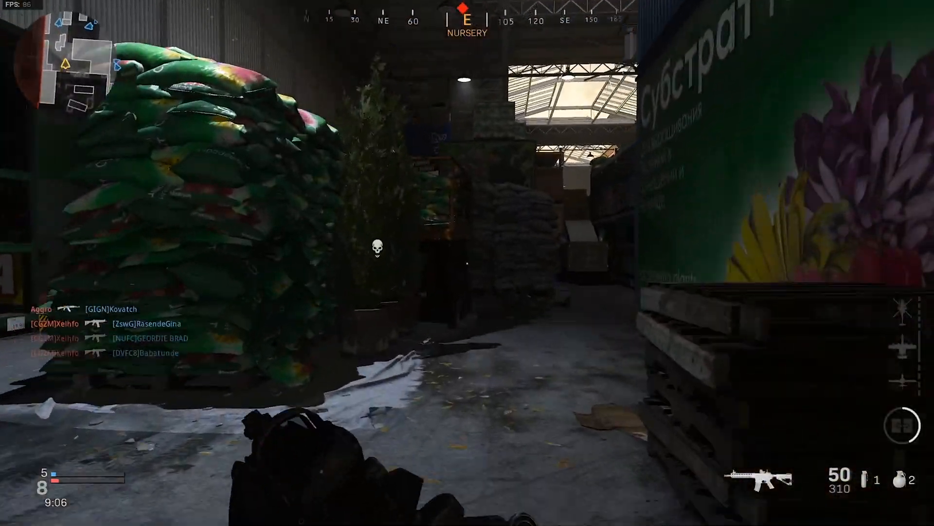
- Aim down sights to engage an enemy in the Modern Warfare warehouse match
right_click(467, 263)
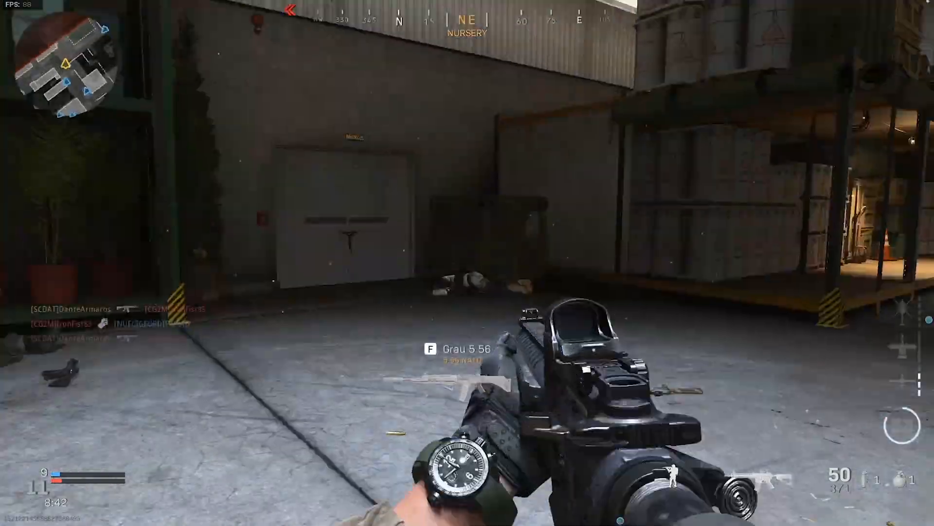
mouse_move(467, 263)
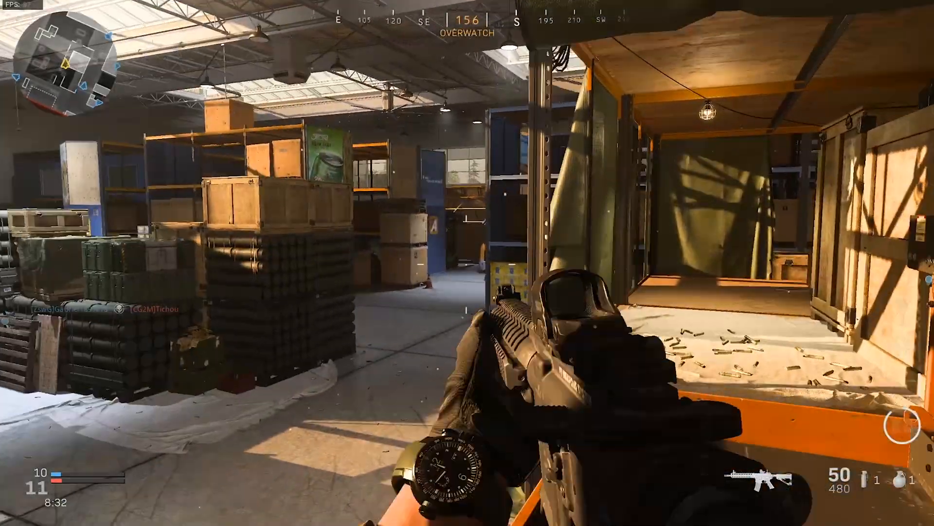
mouse_move(468, 262)
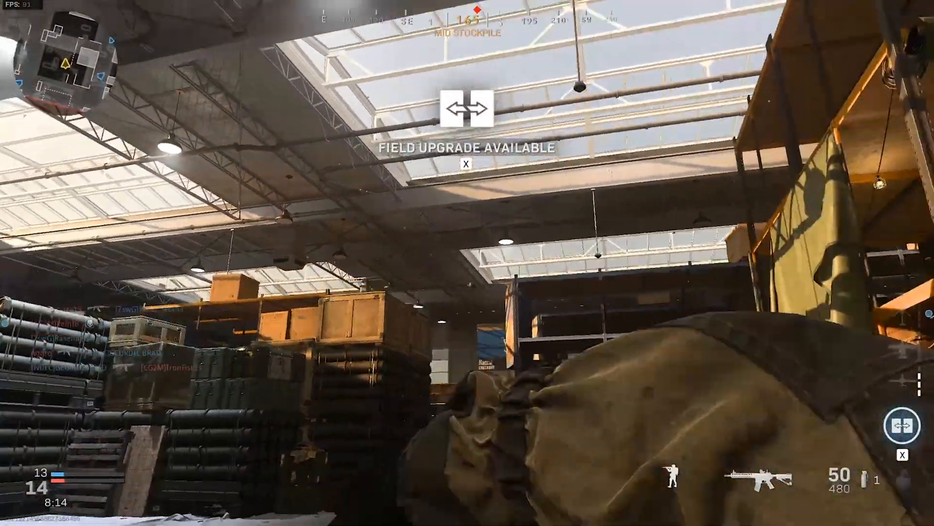
mouse_move(467, 262)
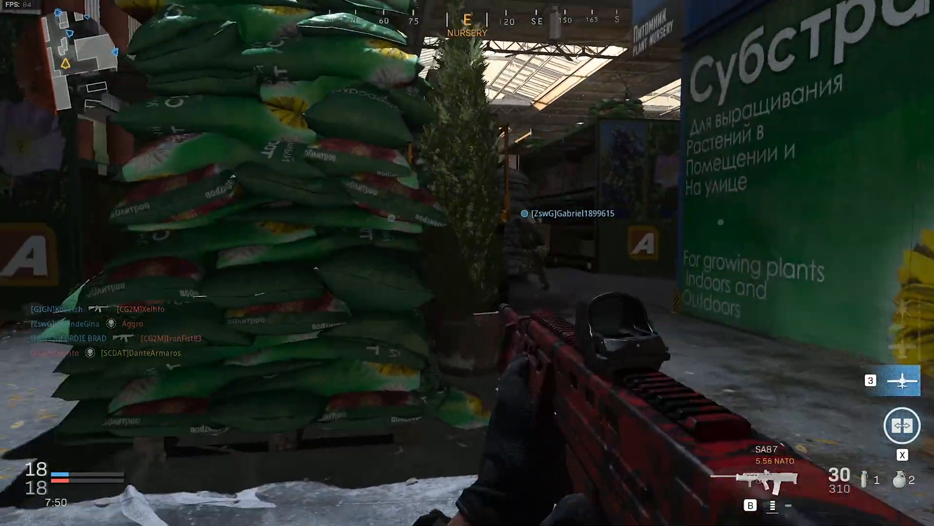
- Aim down sights to engage enemies and push the team ahead 34 to 31
right_click(467, 262)
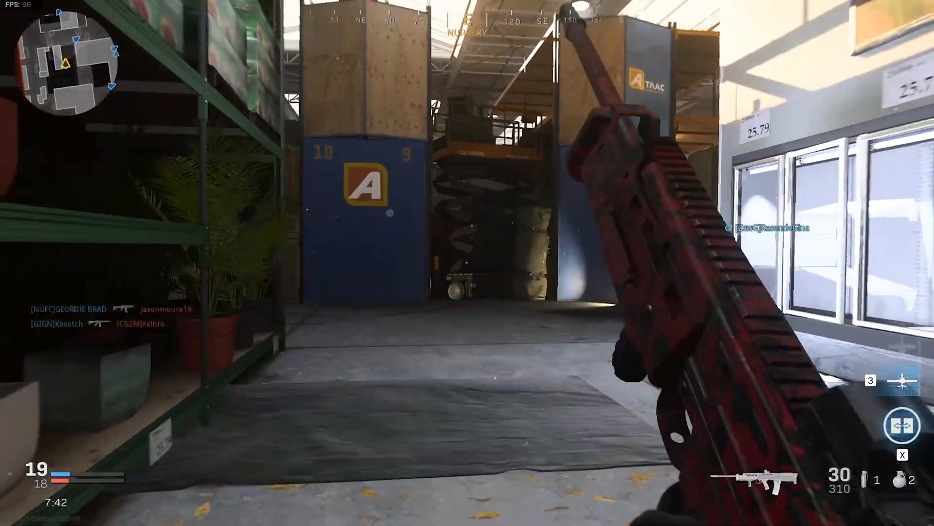
mouse_move(467, 263)
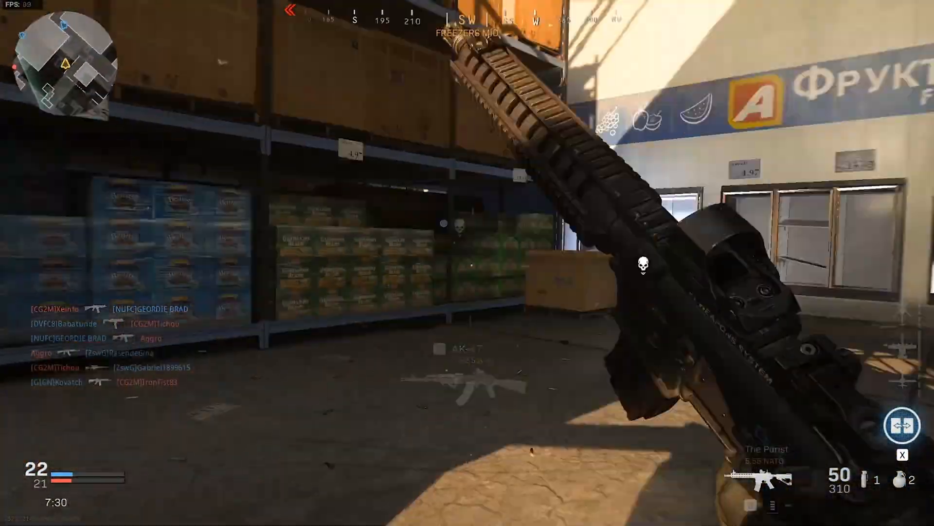
right_click(467, 263)
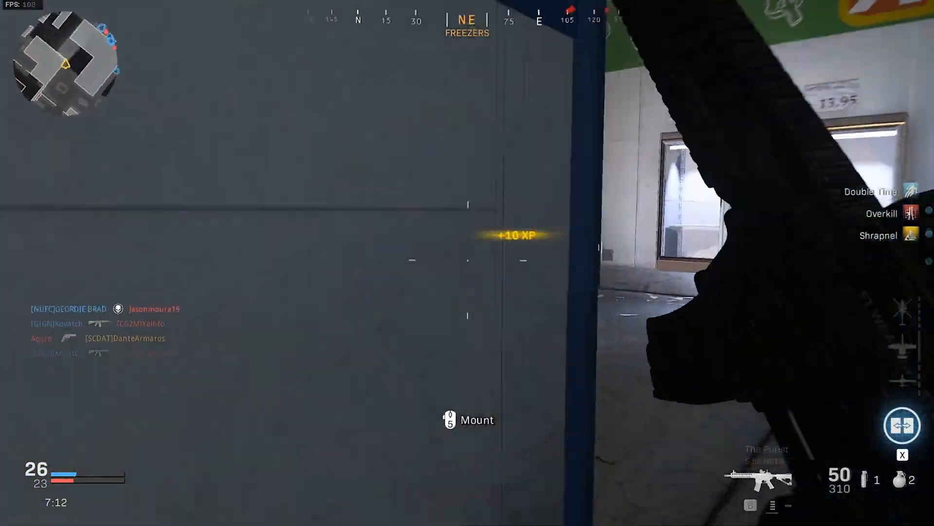
mouse_move(467, 263)
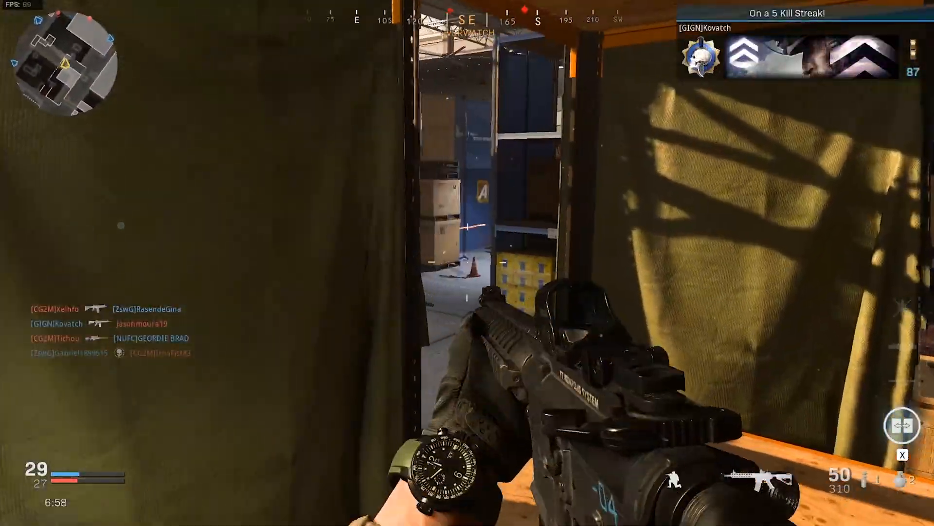
right_click(467, 263)
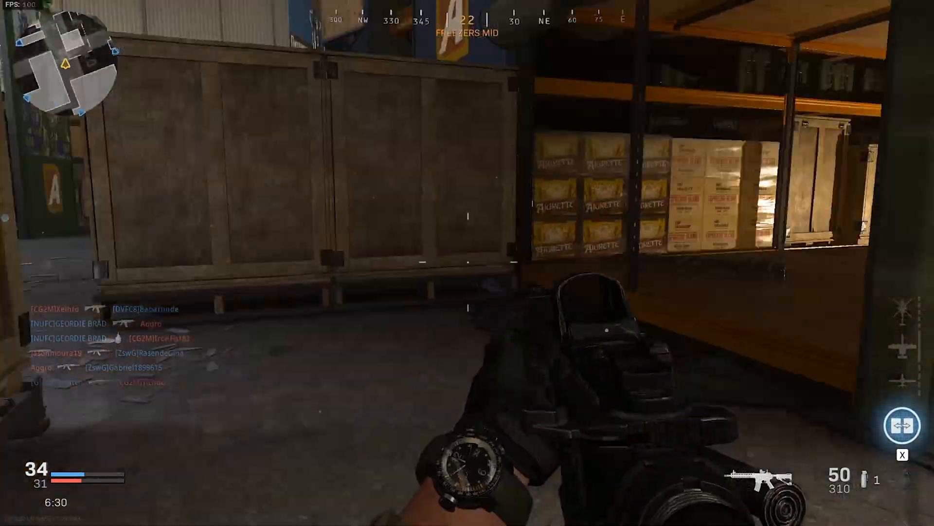
mouse_move(467, 262)
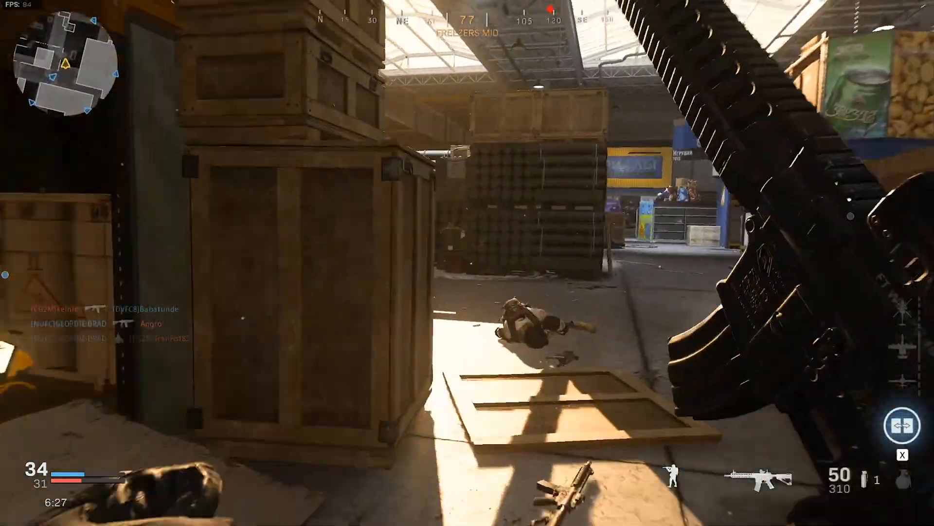